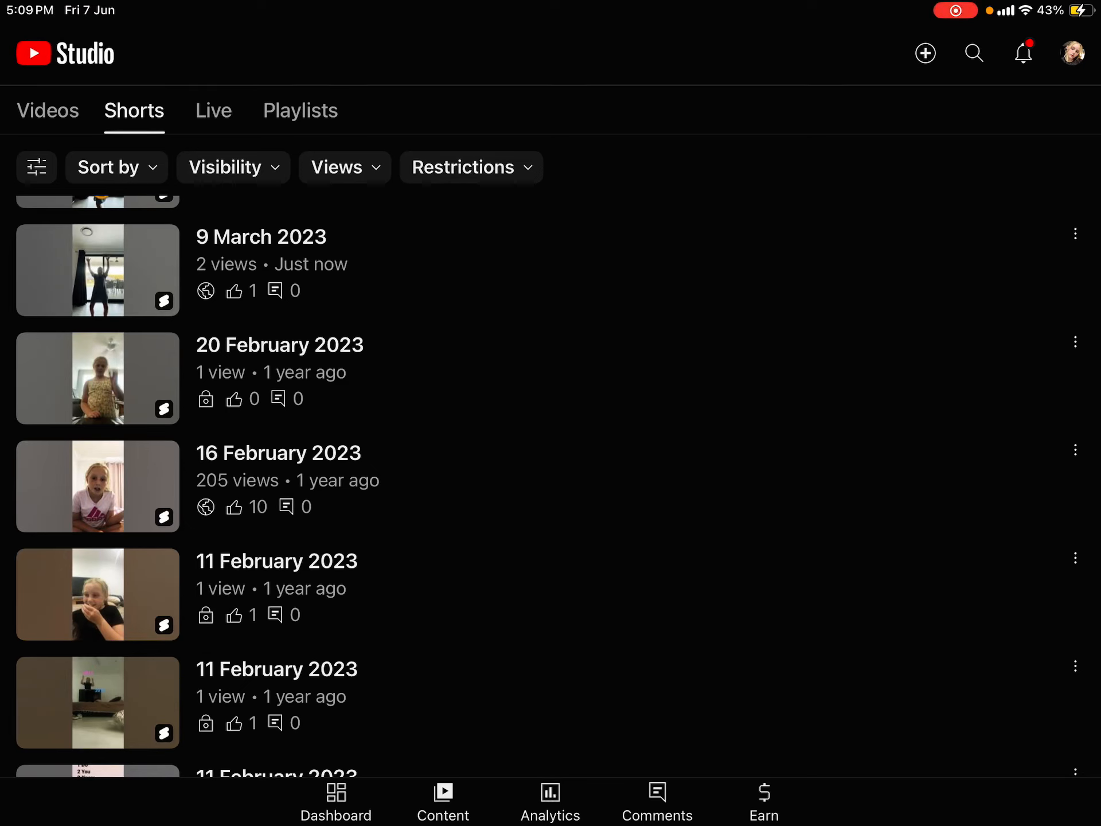
Save the 20 February Short as Public, then set an 11 February Short to Public.
scroll(down, 3)
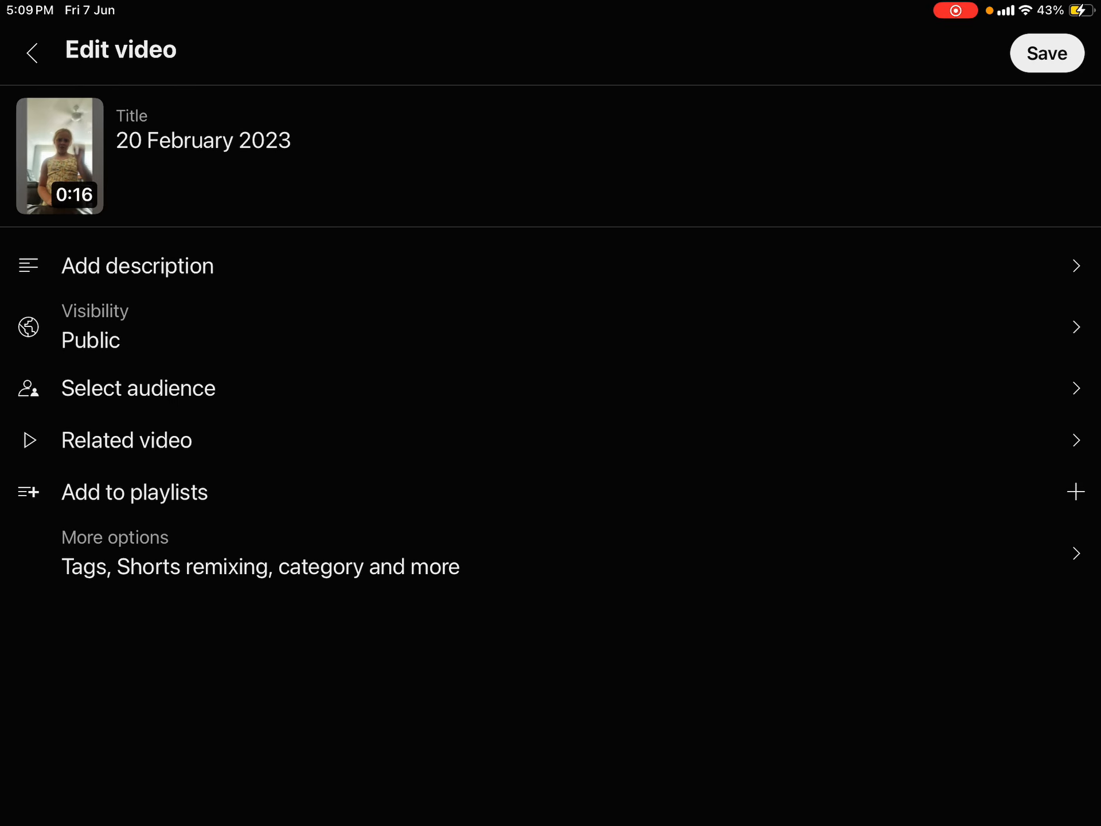
click(1047, 53)
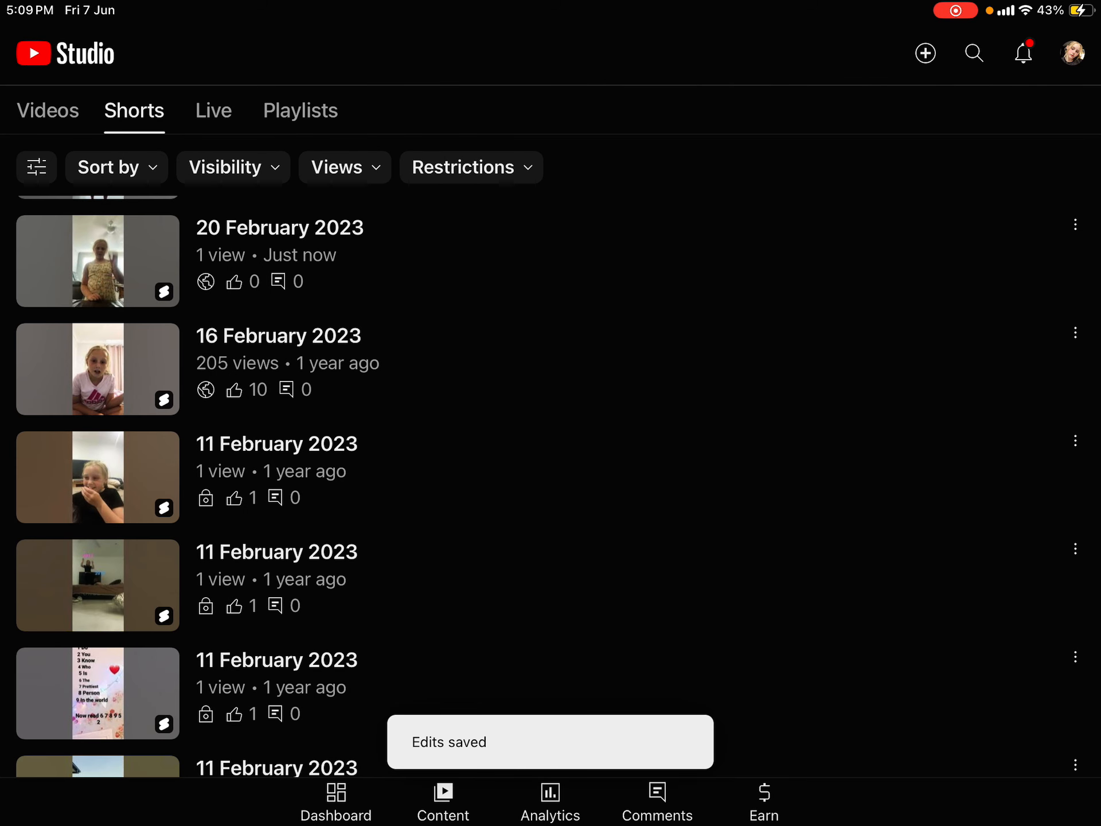
scroll(down, 3)
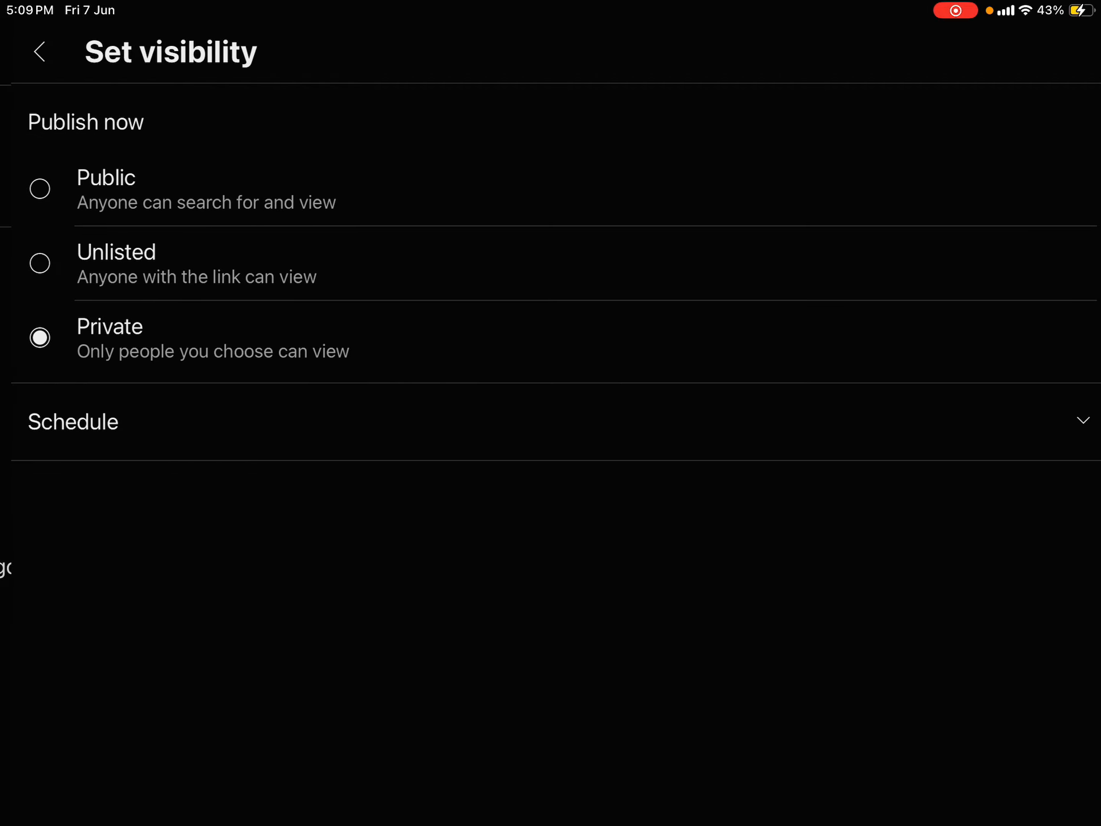
click(40, 51)
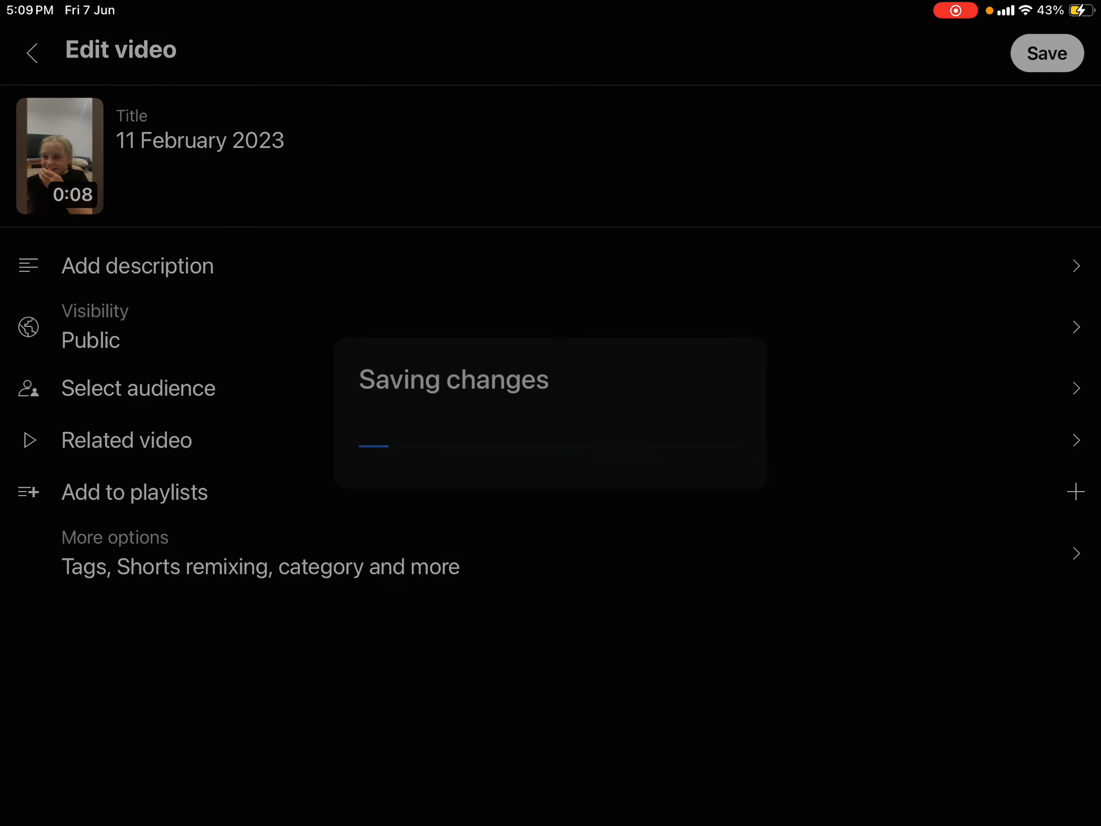
Save the numbered-list 11 February Short as Public and switch the next private Short to Public.
click(1045, 52)
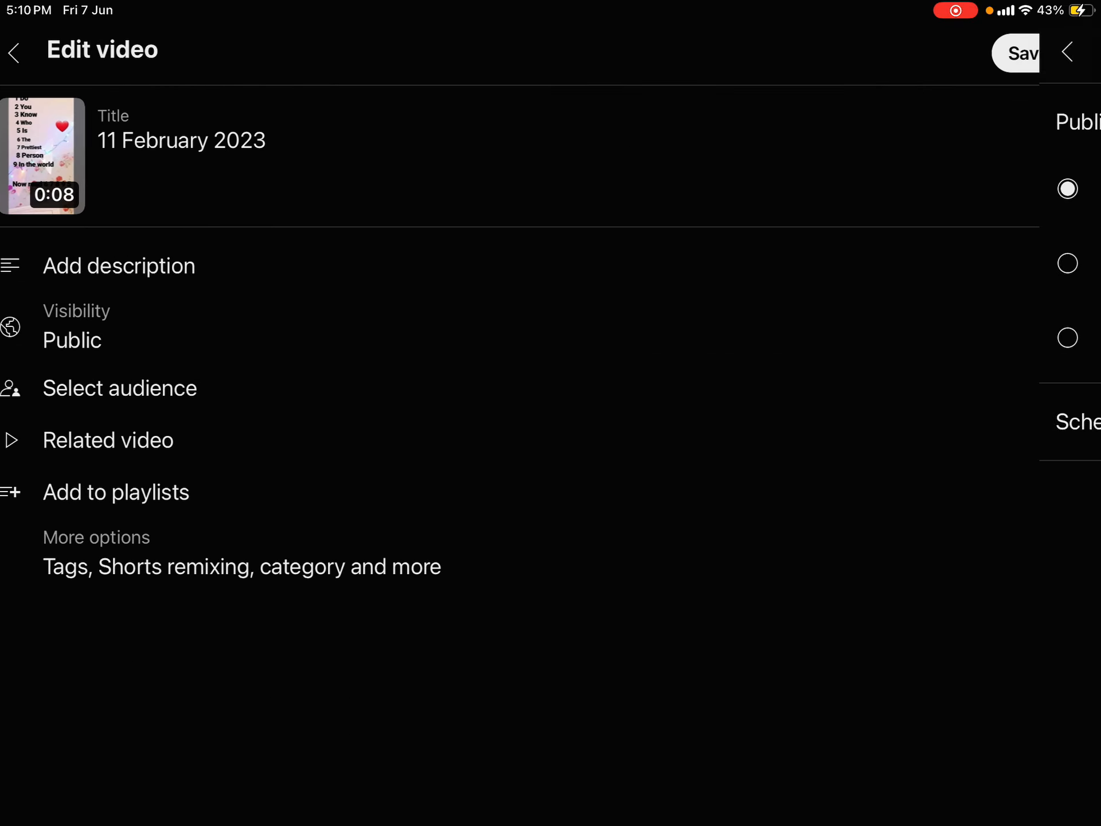
click(1046, 53)
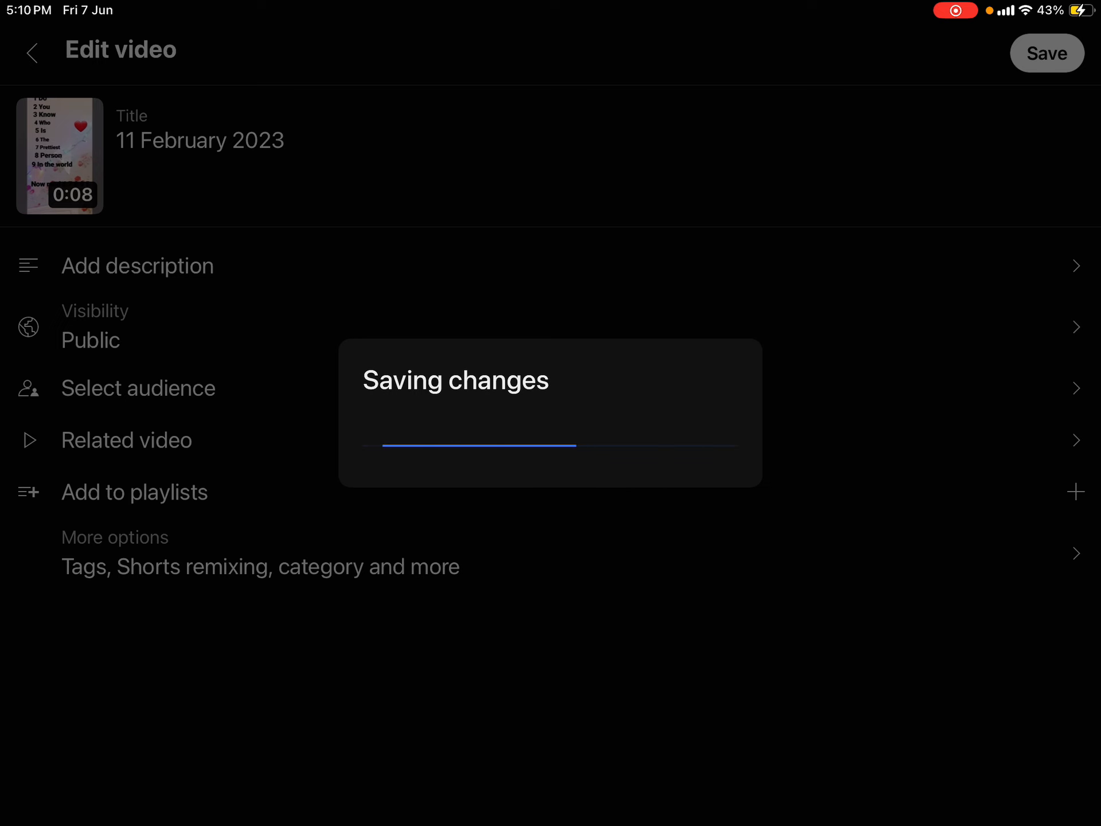
click(1046, 53)
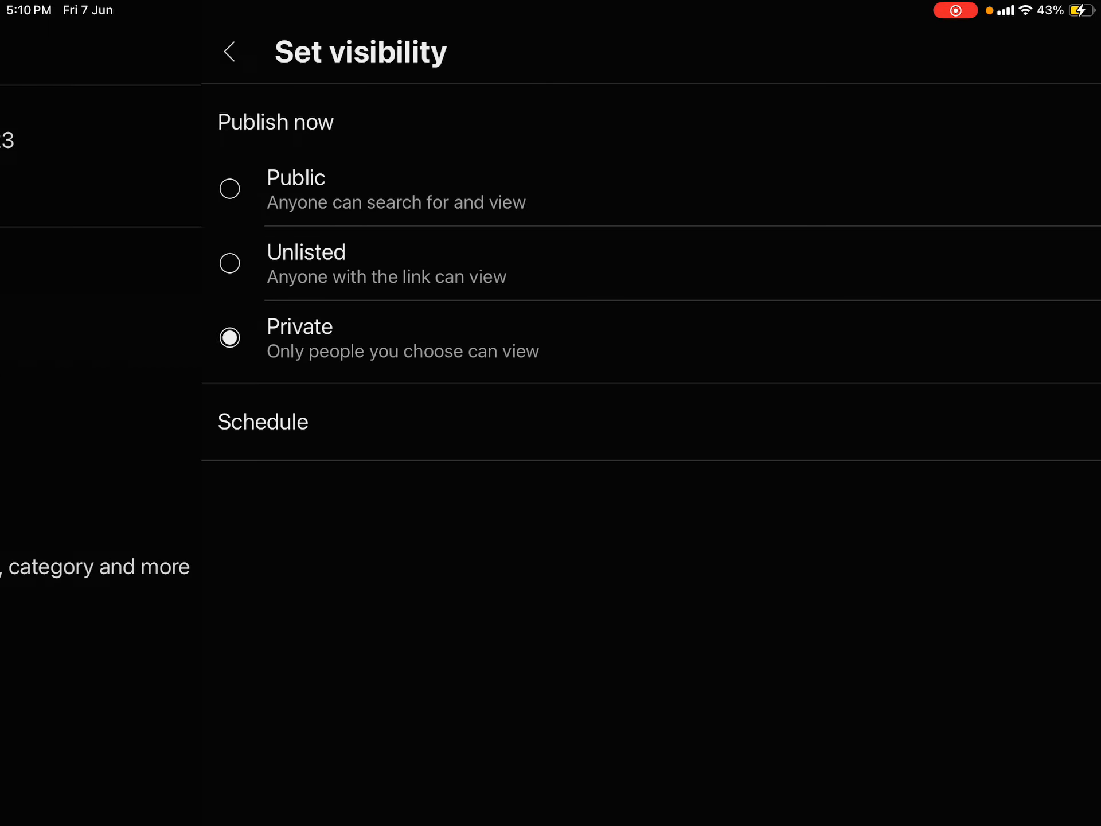
click(229, 51)
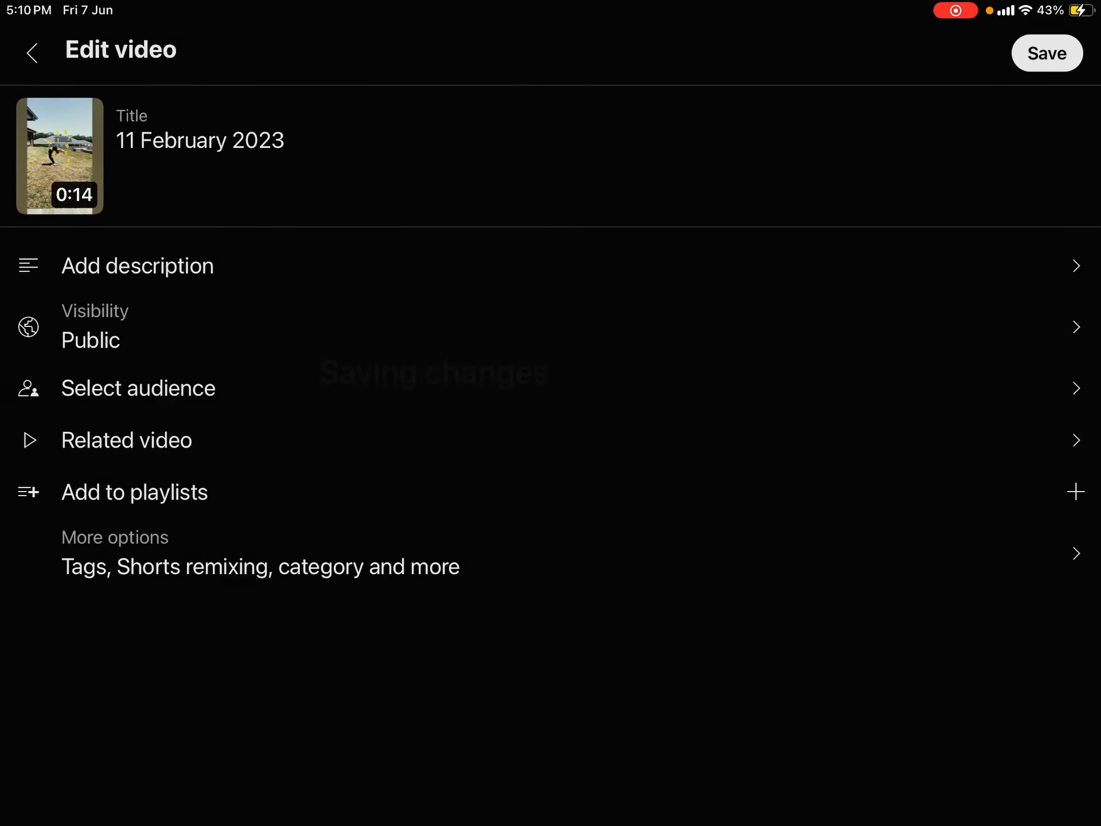
Set the next private 11 February Short's visibility to Public and save it.
click(1046, 53)
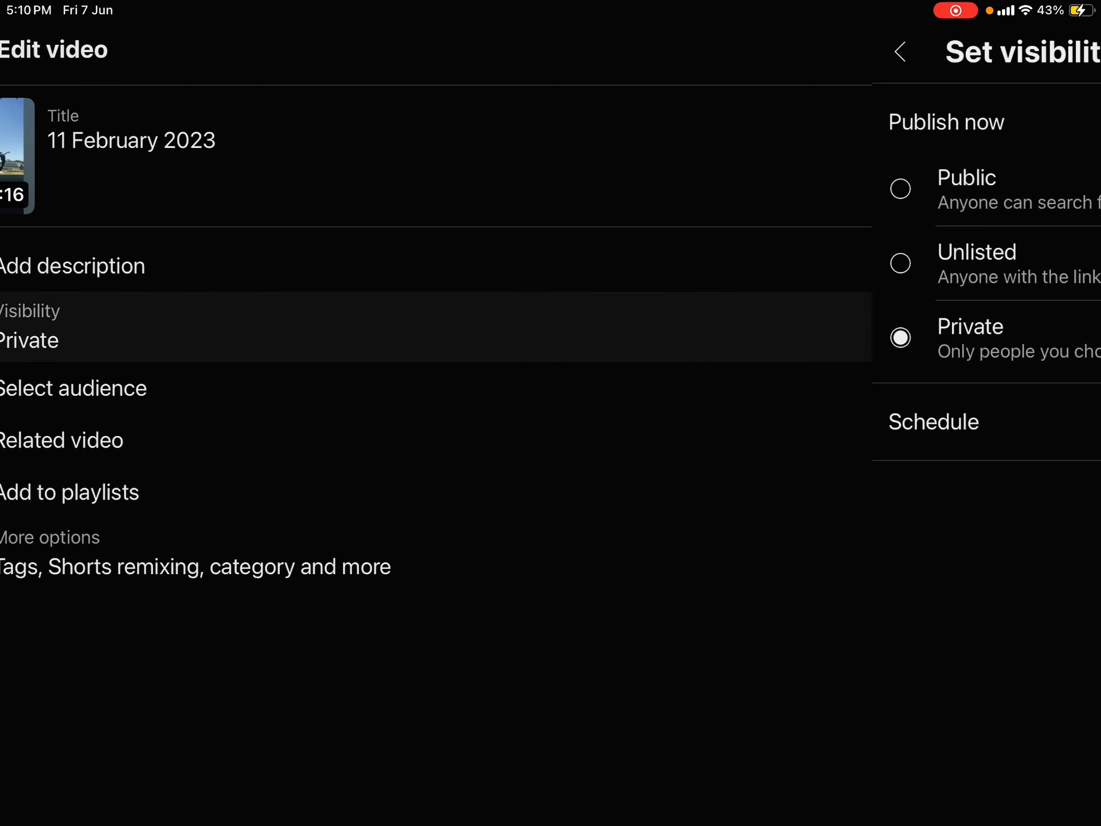
click(964, 177)
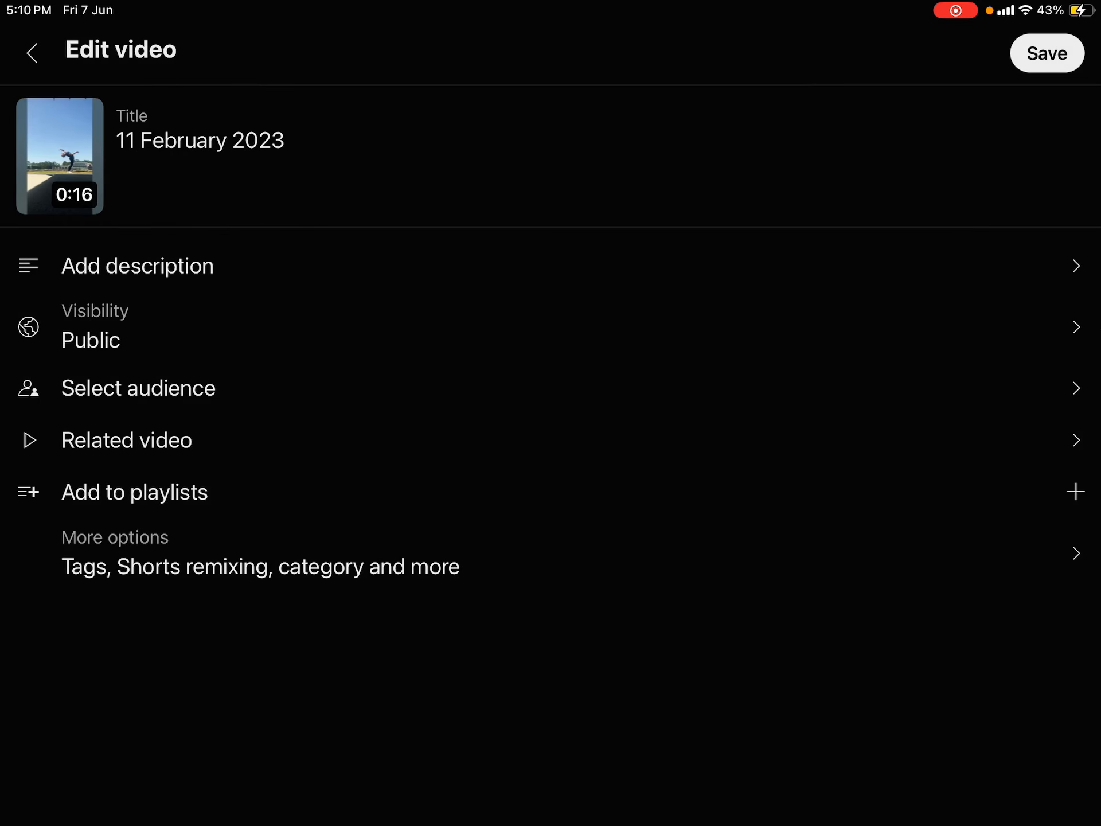
click(1046, 52)
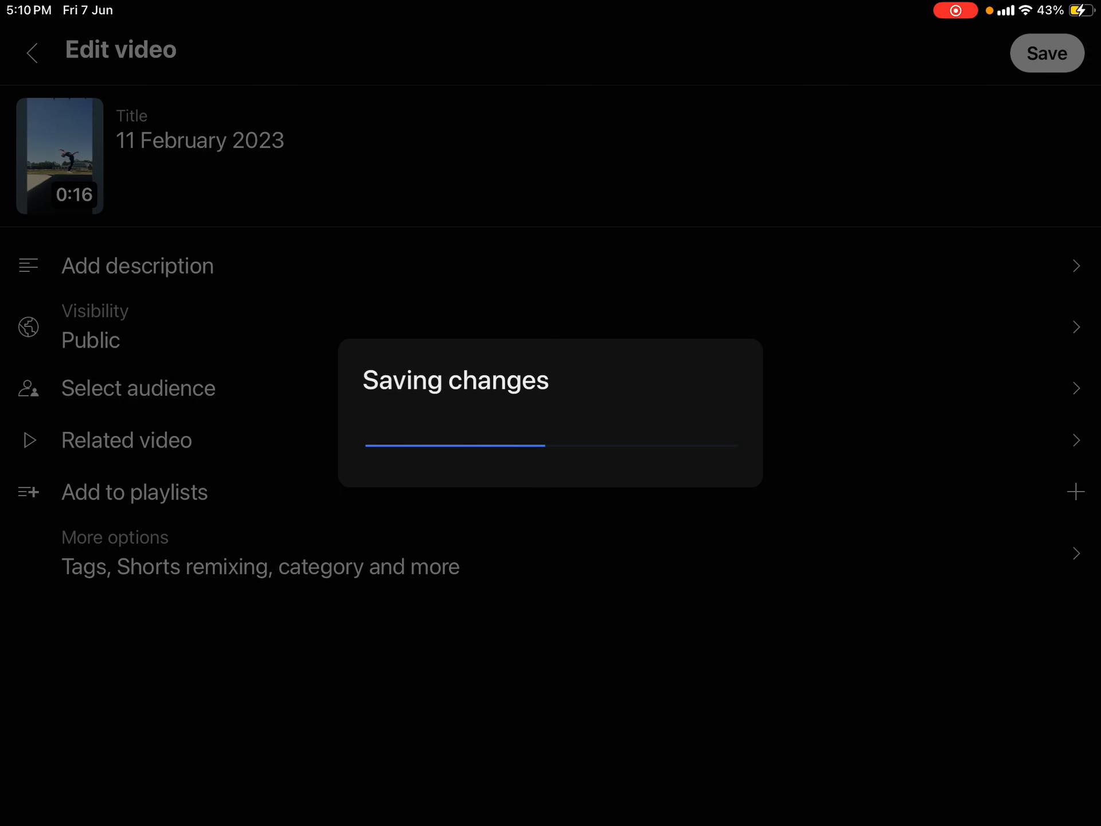
click(1046, 53)
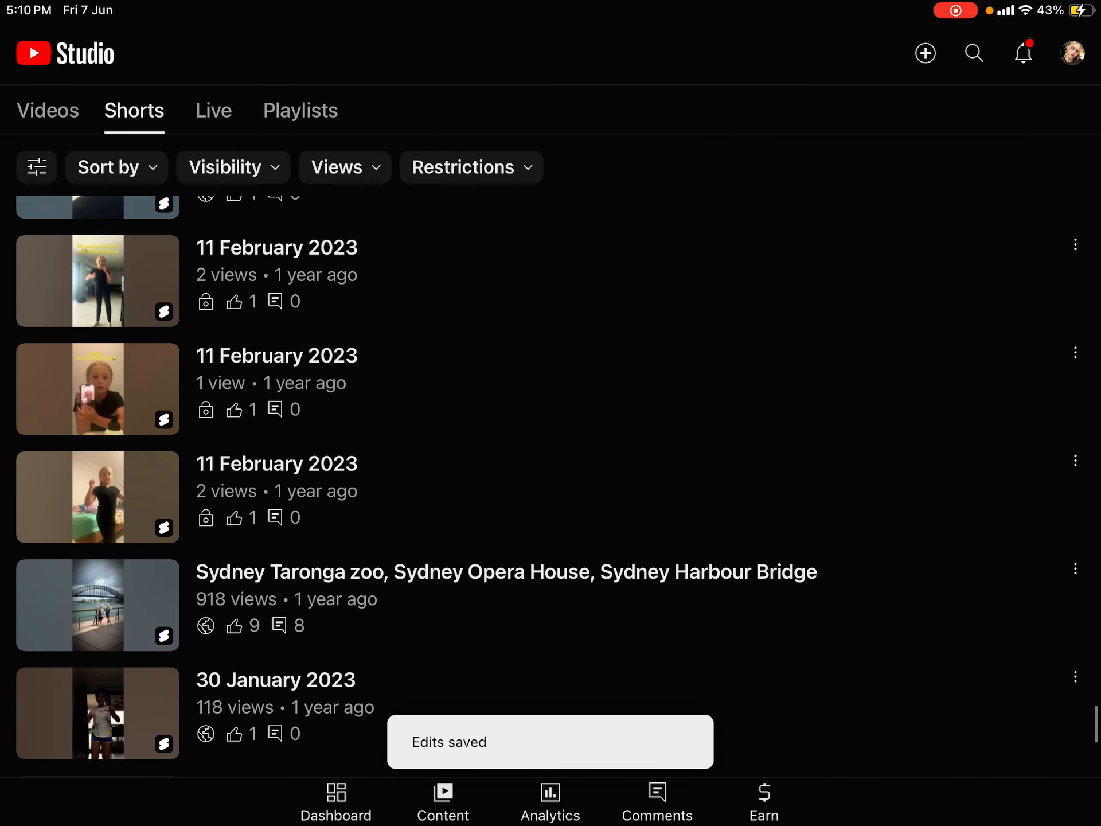
Edit the top 11 February Short through its ⋮ menu and save it as Public.
click(1076, 245)
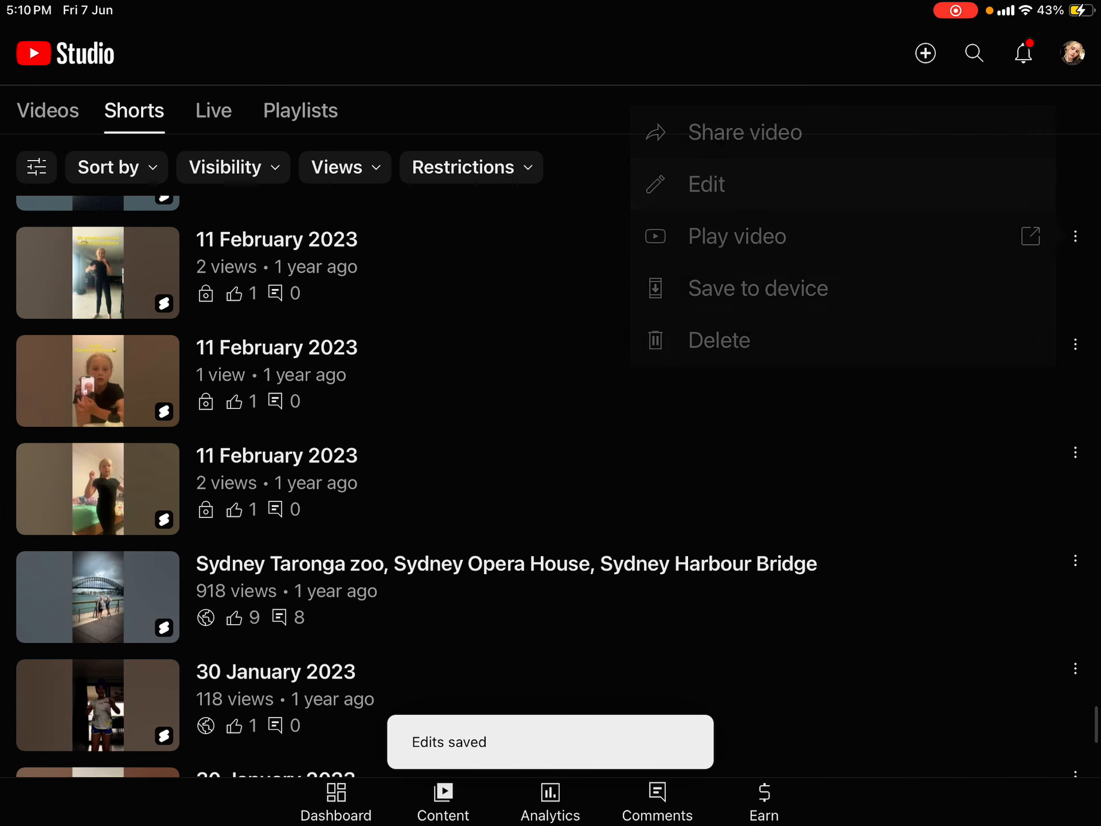
click(706, 184)
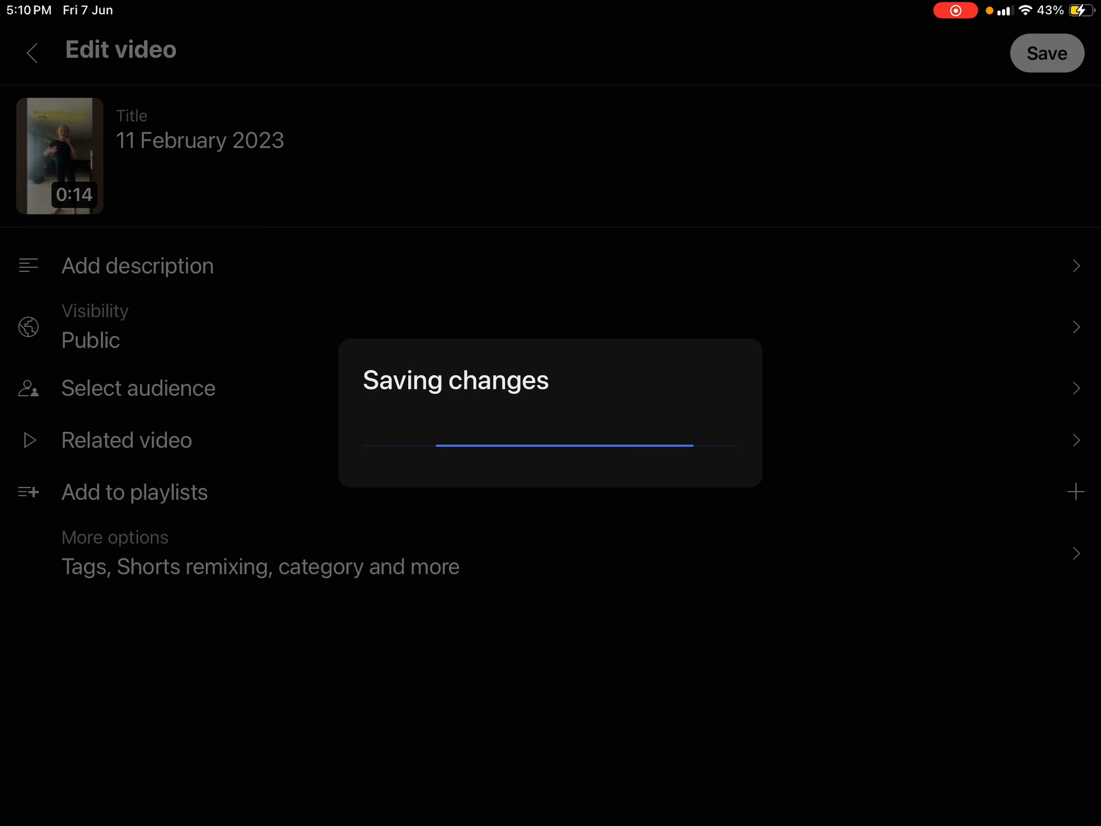
click(1046, 53)
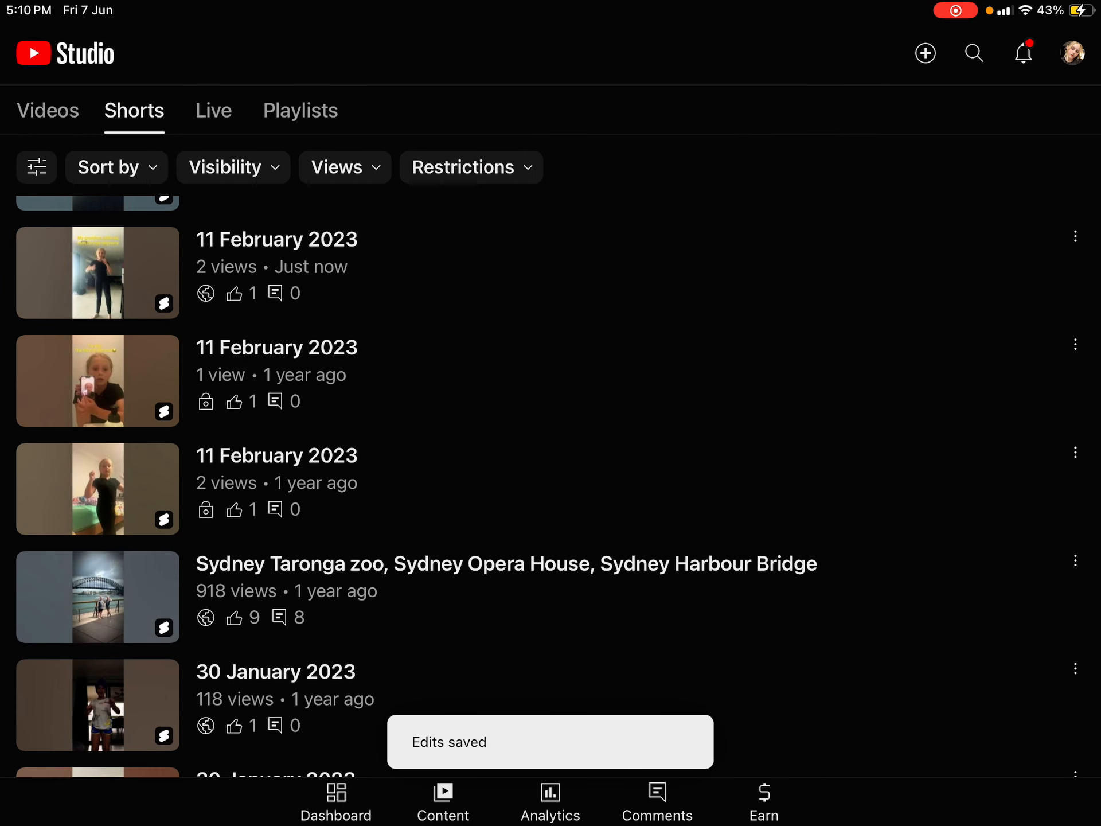
Edit the private 11 February Short, choose Public visibility, and save.
scroll(down, 3)
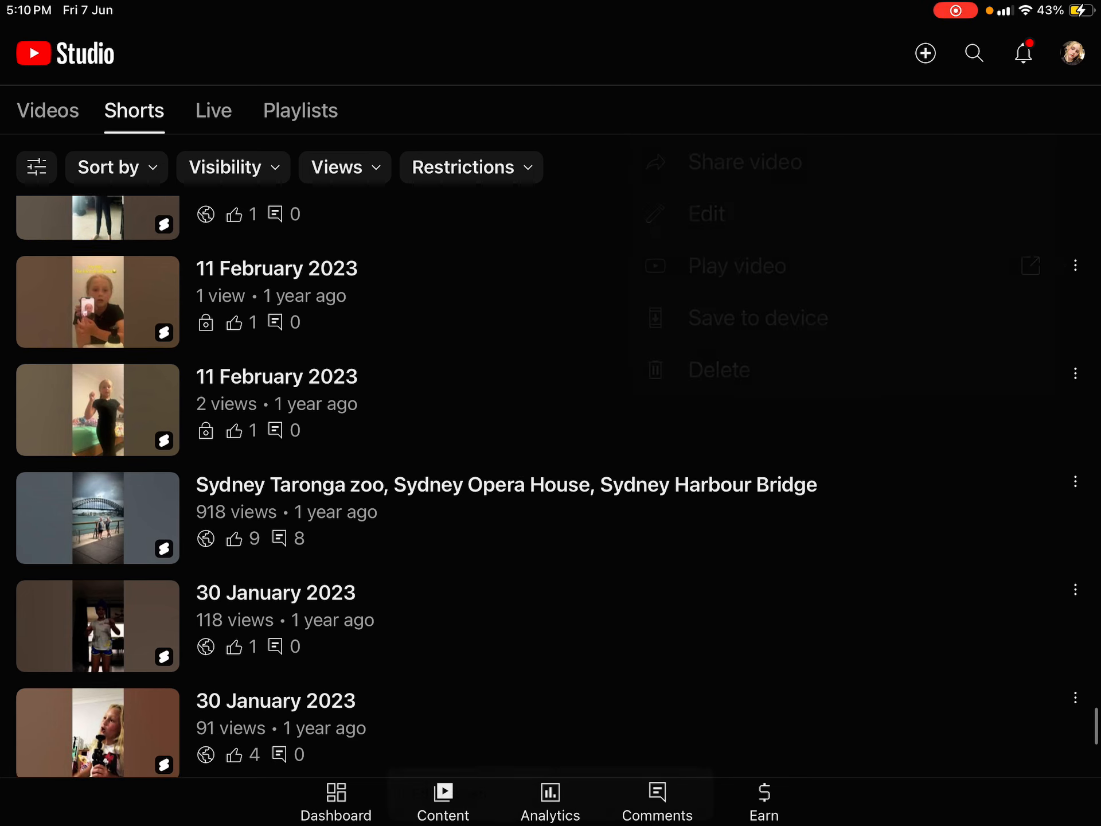
click(707, 213)
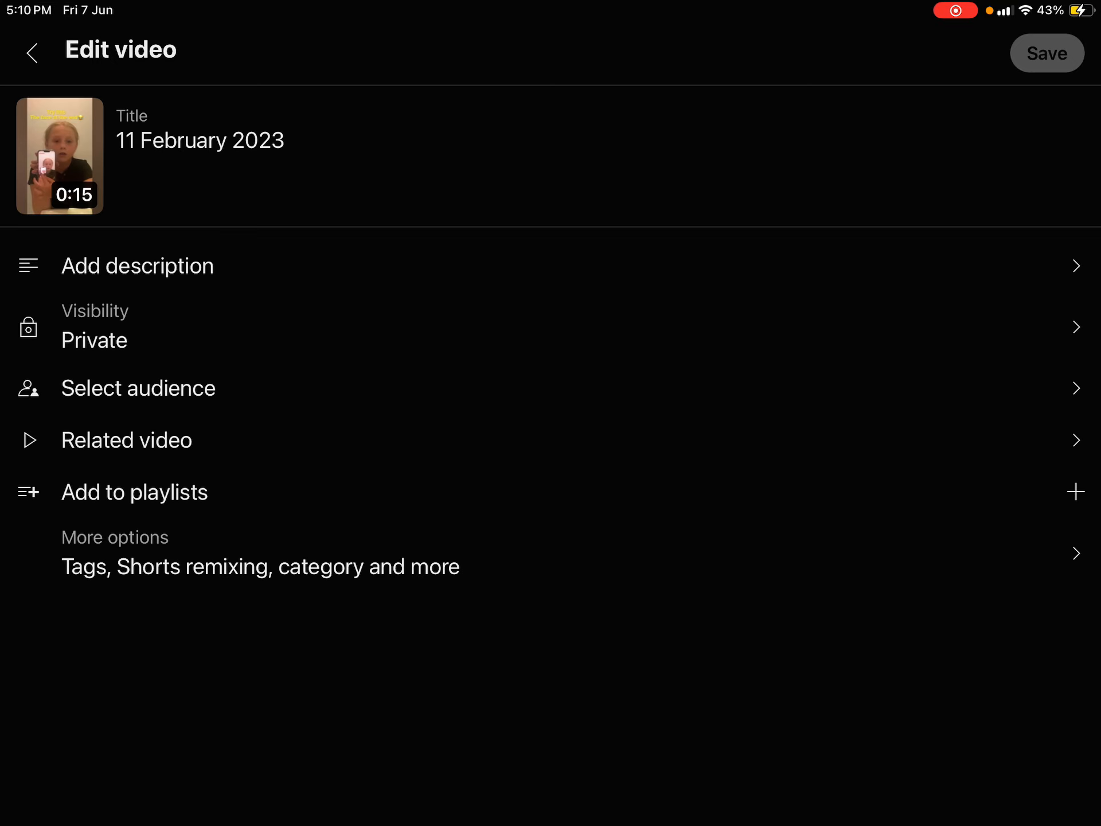
click(95, 326)
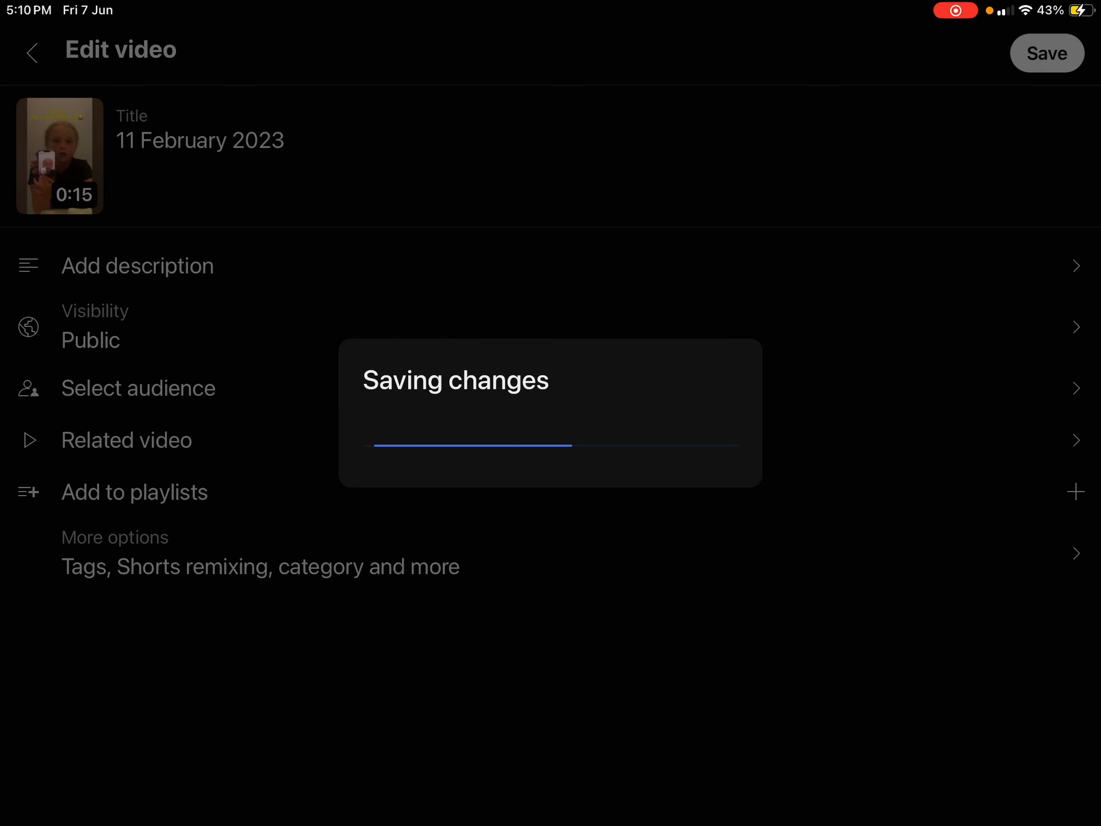
click(1046, 53)
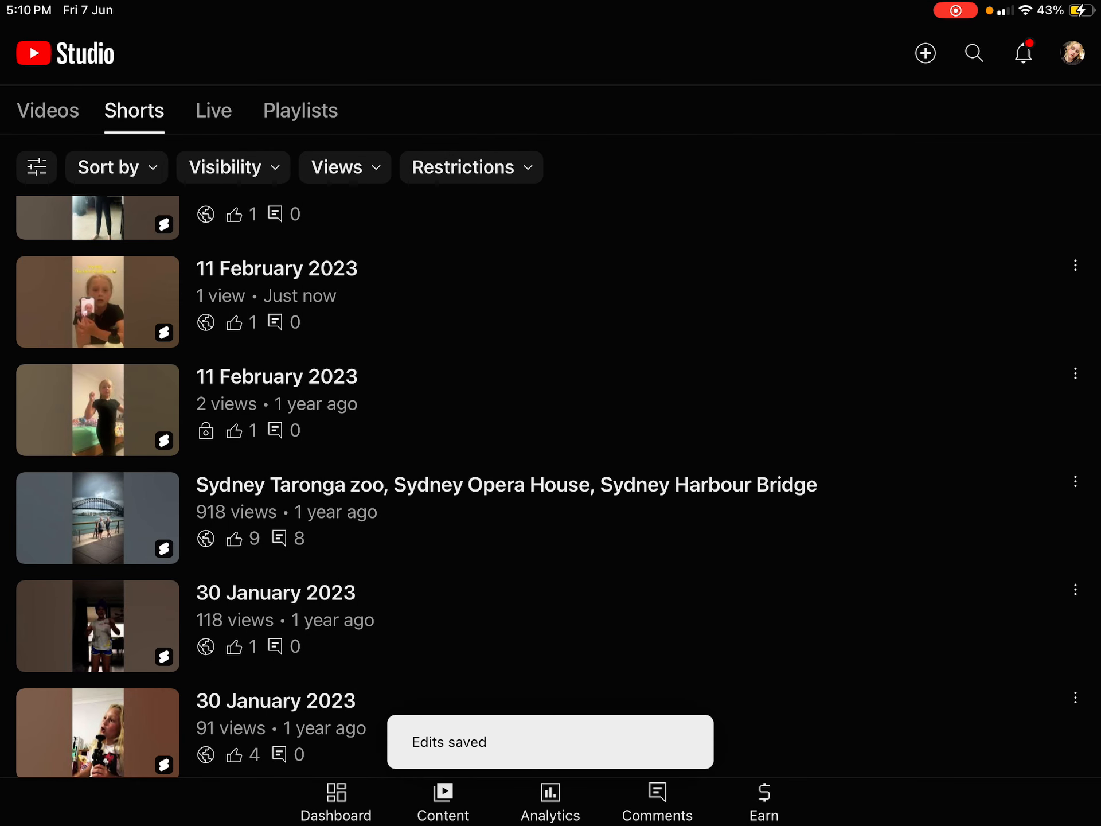
Make the last private 11 February Short Public and save it.
scroll(down, 3)
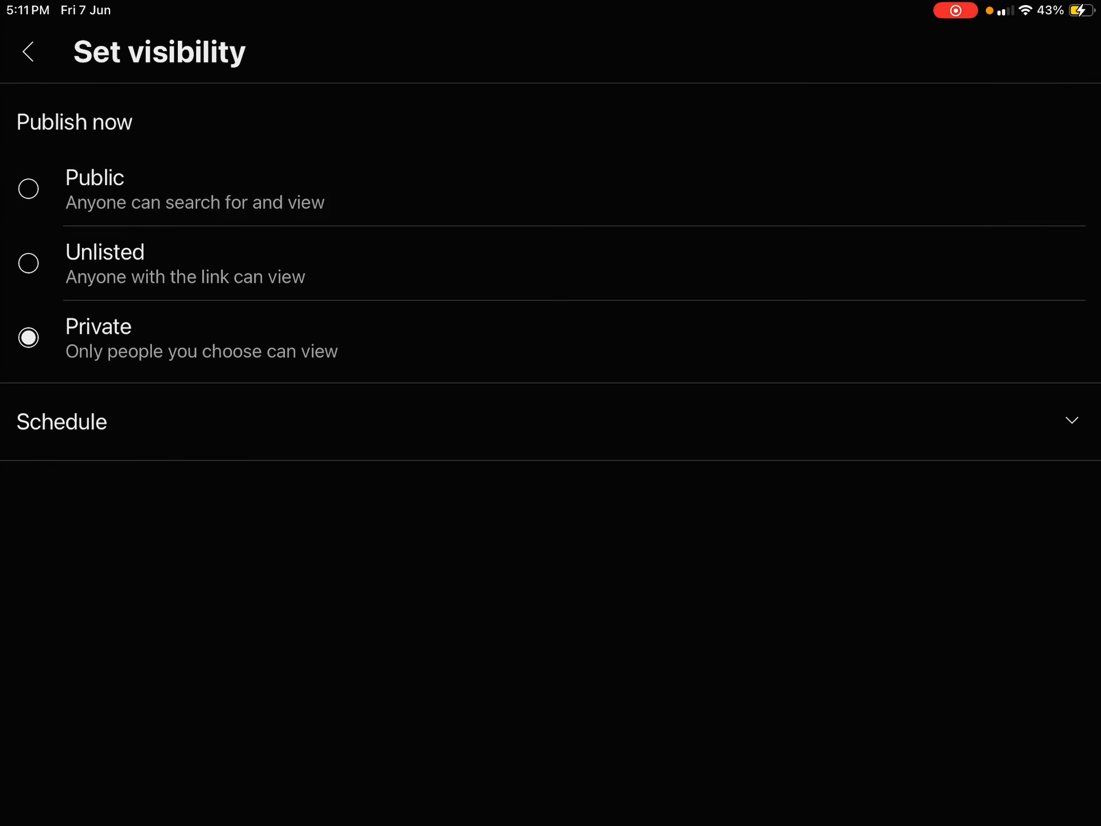
click(28, 52)
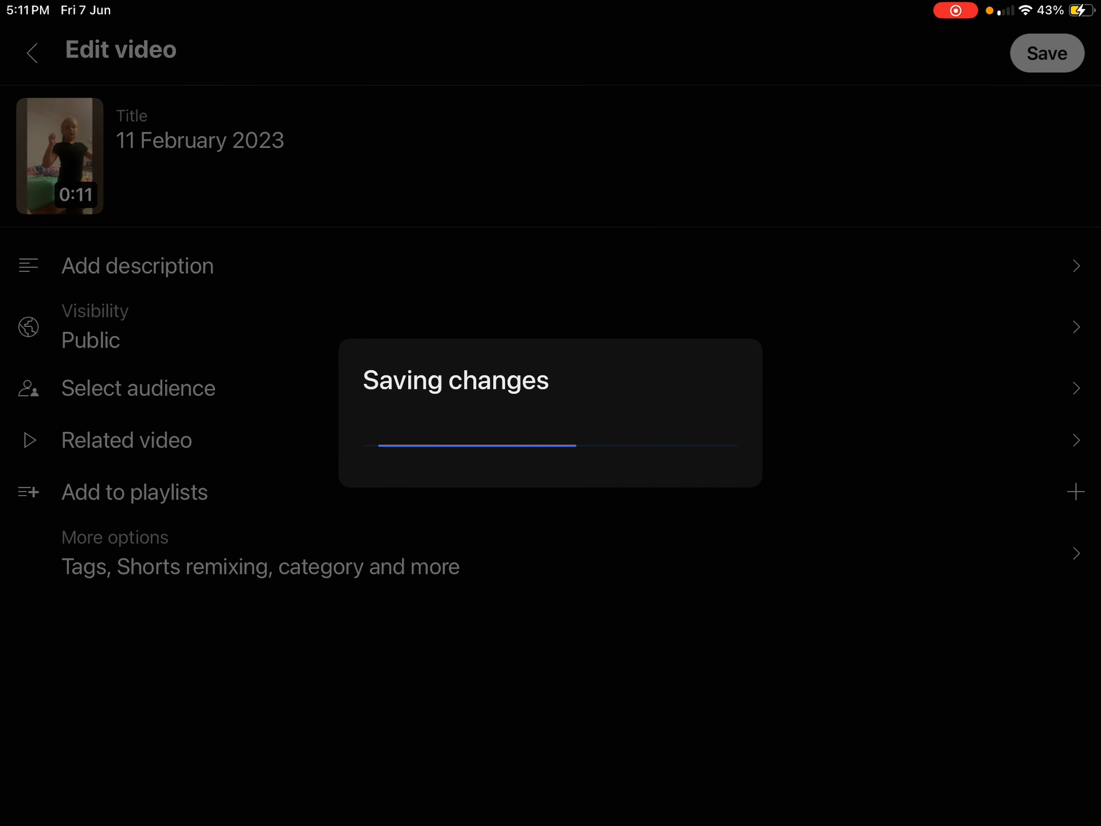
click(1045, 52)
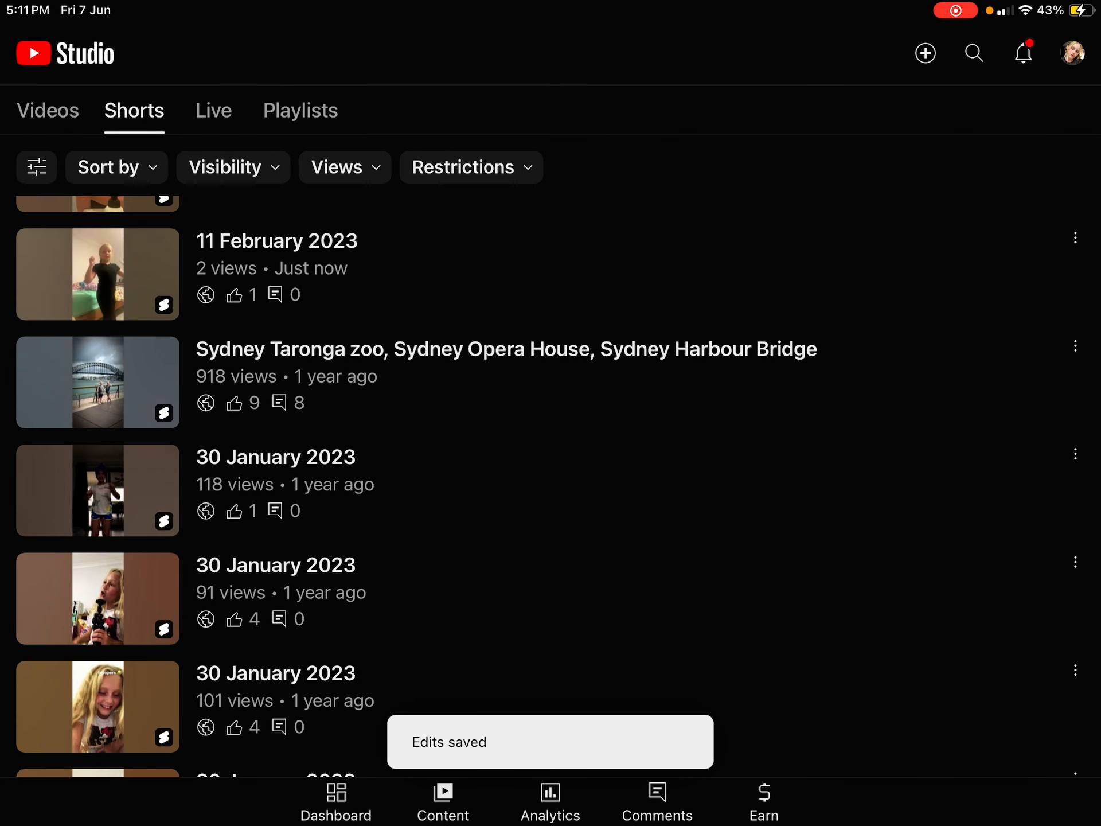
scroll(down, 3)
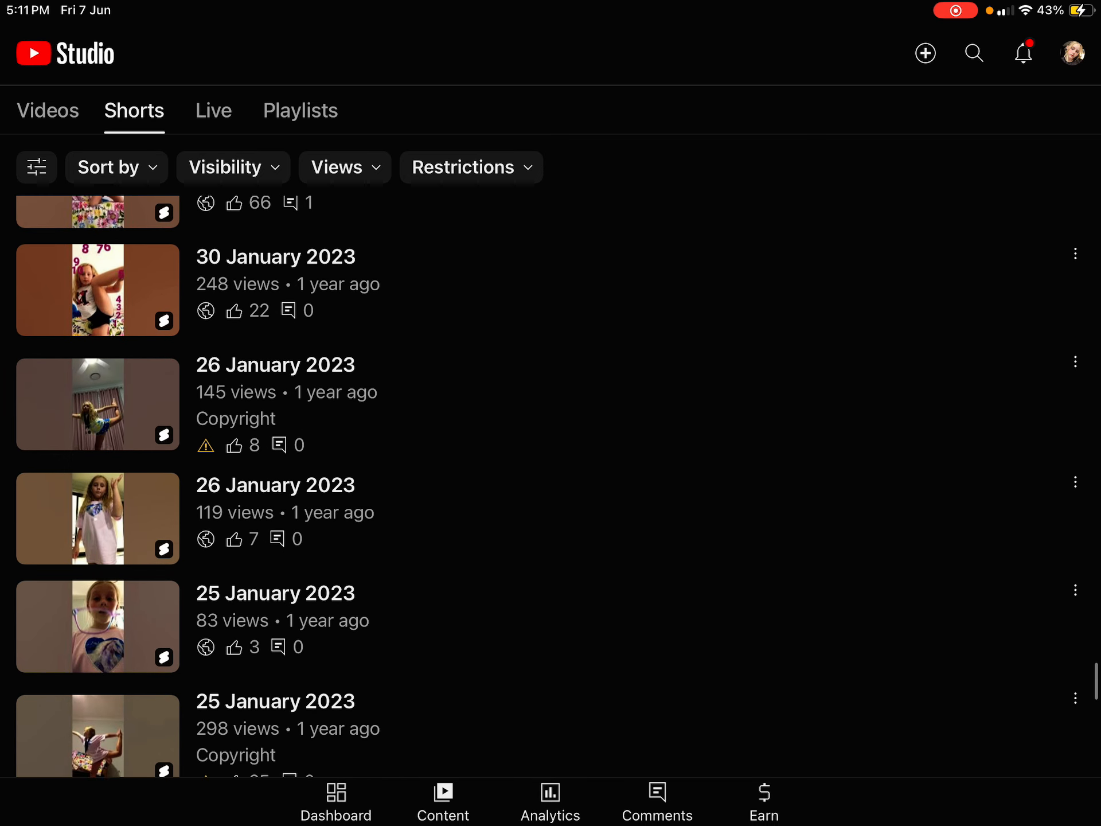
scroll(down, 3)
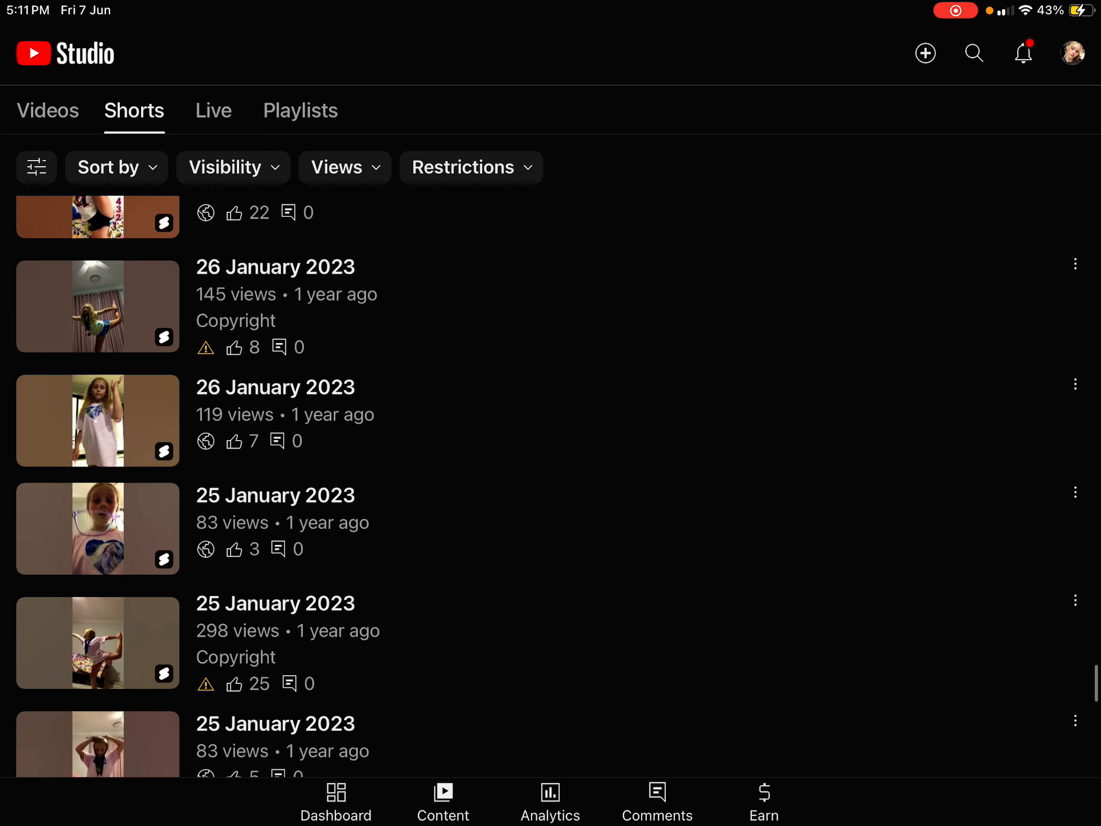
click(1075, 264)
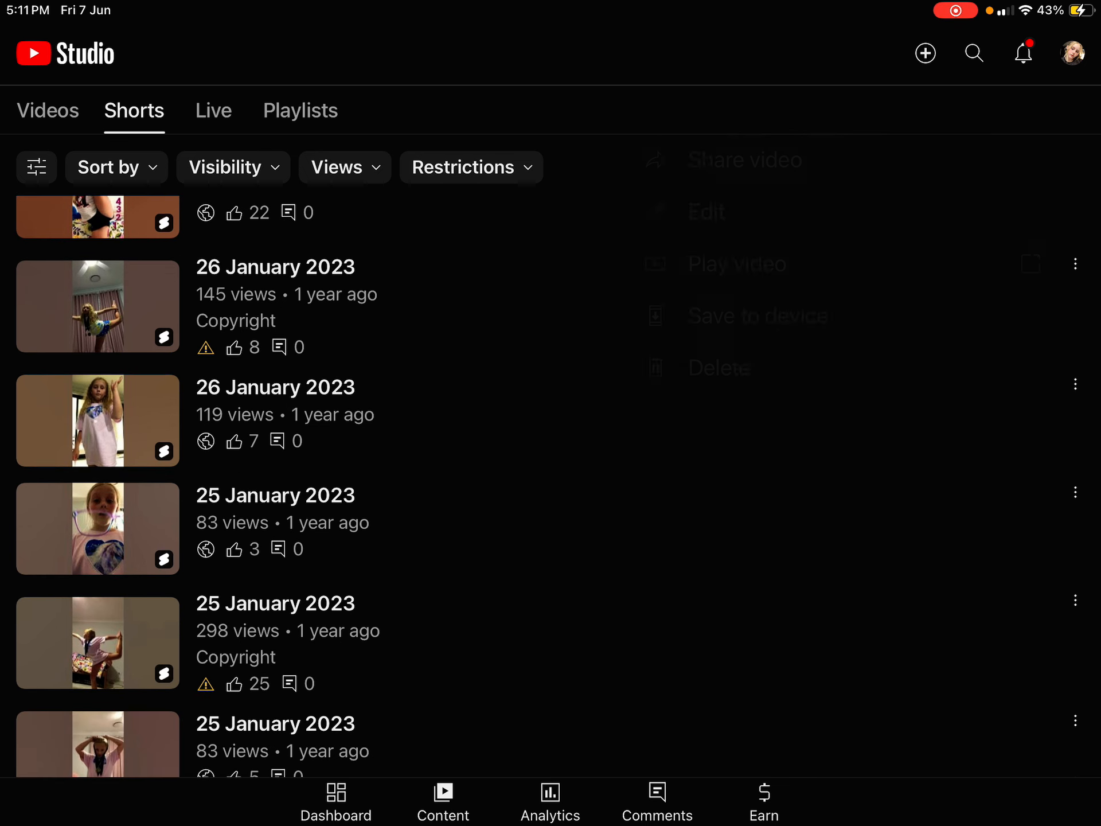
click(706, 212)
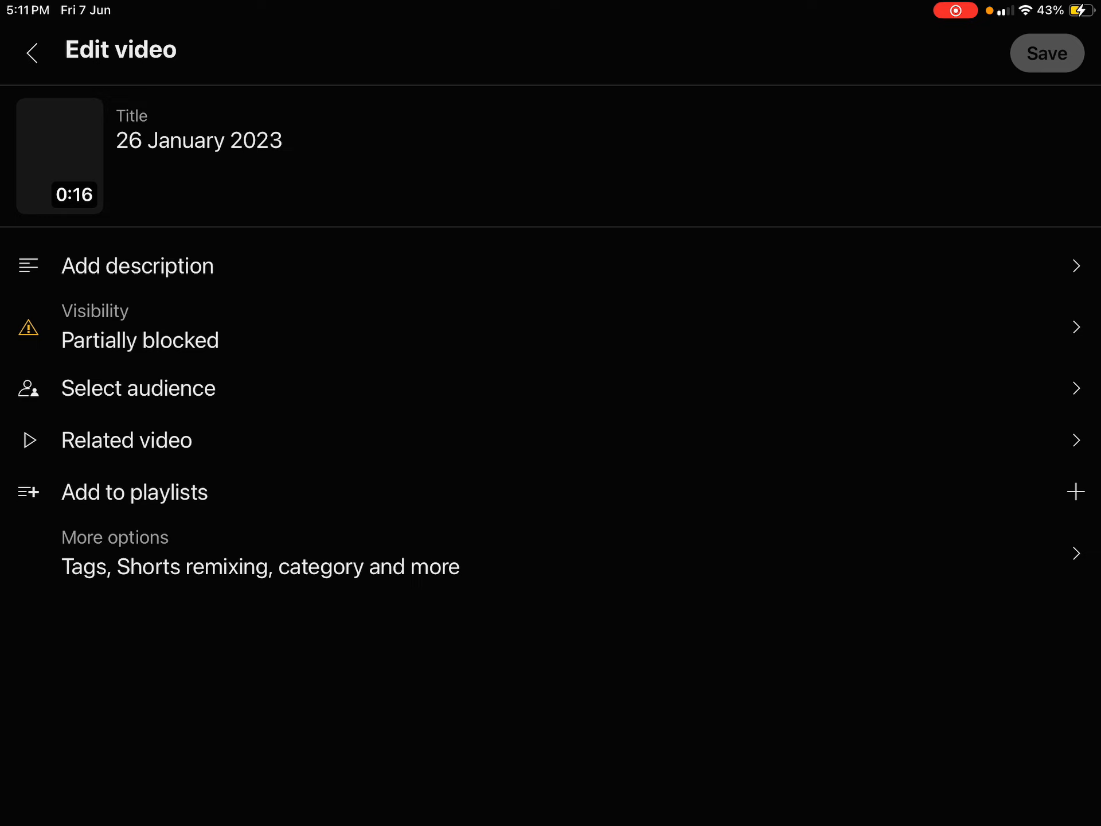
click(141, 326)
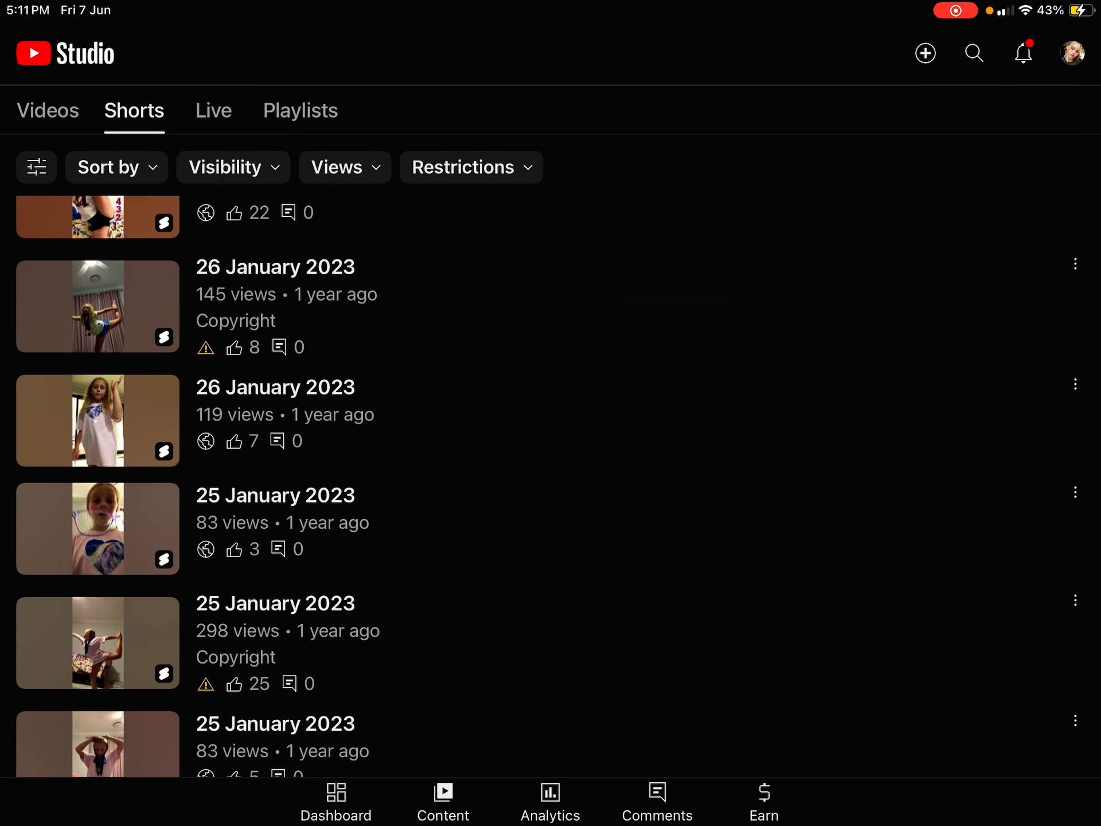
Confirm Public visibility for the first 24 January 2023 Short and save.
scroll(down, 3)
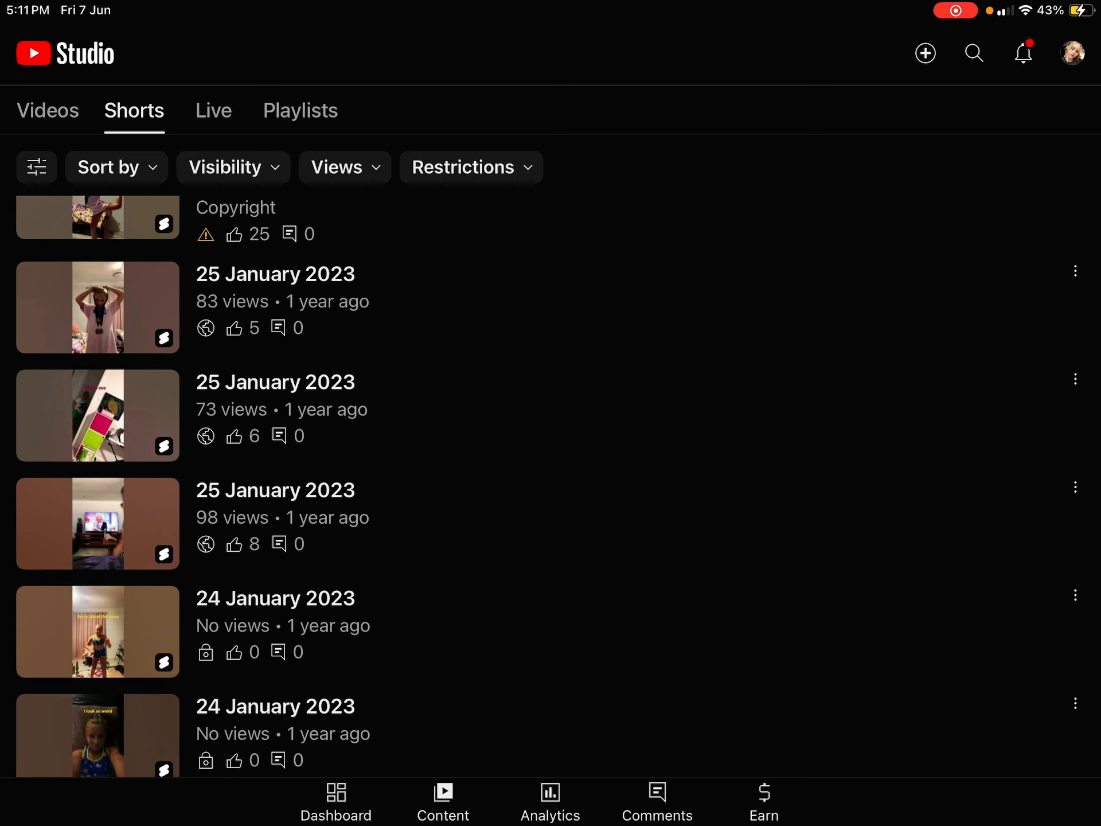
scroll(down, 3)
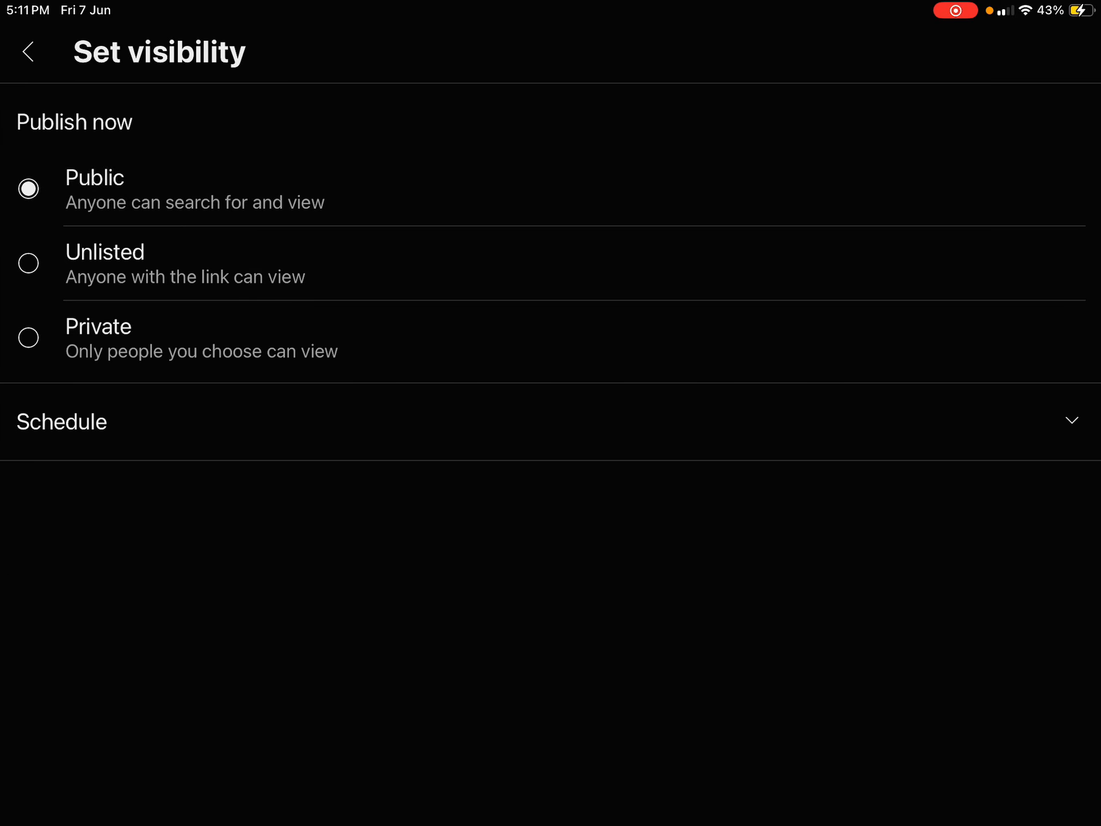
click(29, 52)
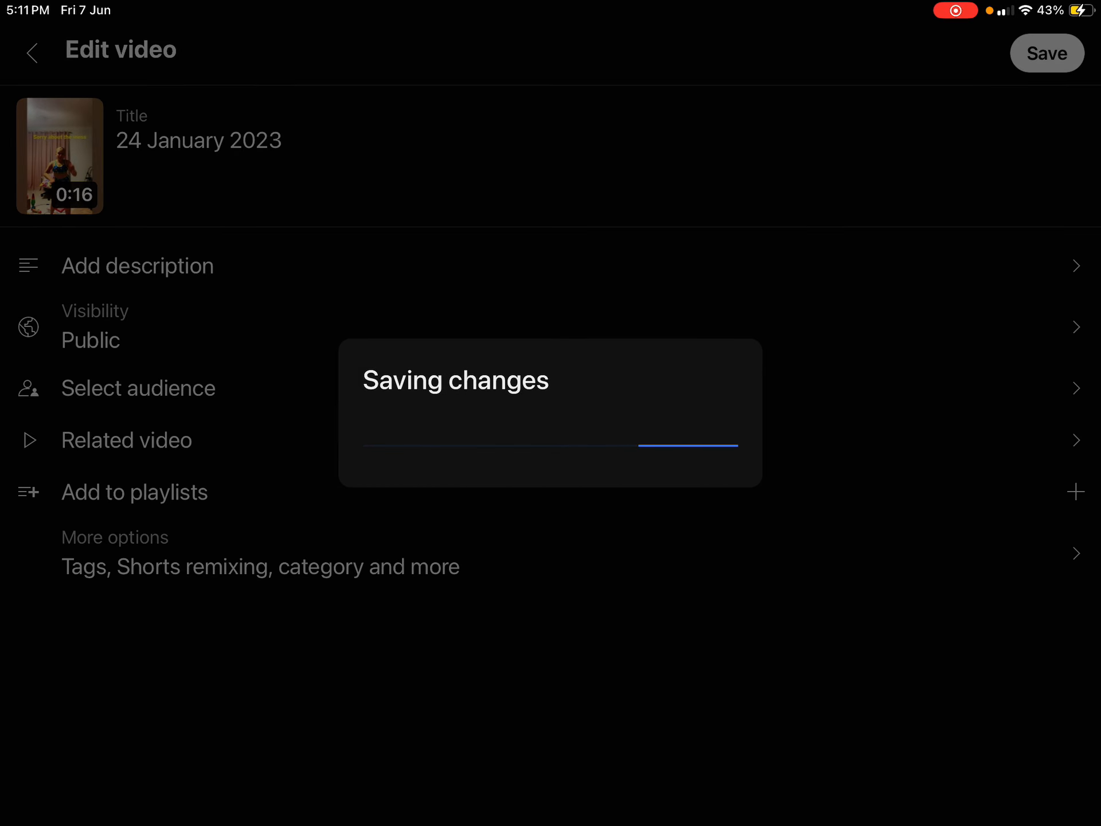
click(1046, 54)
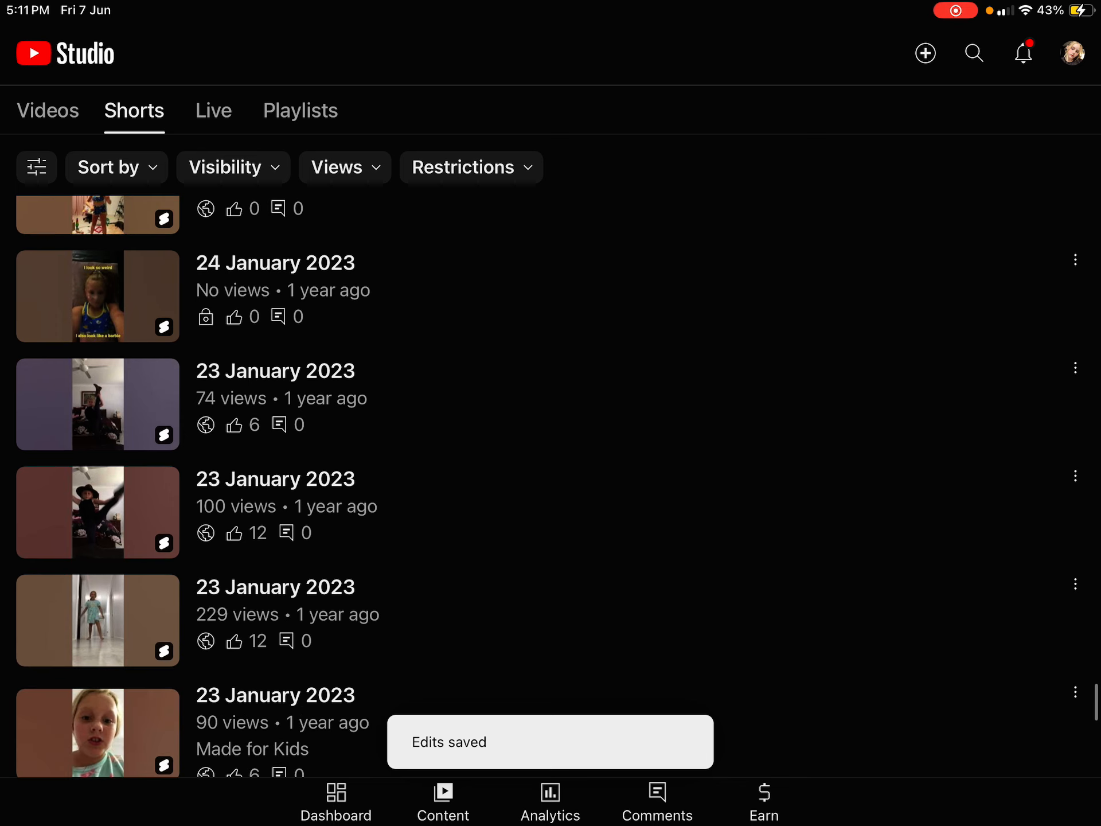
Edit the other private 24 January 2023 Short and save it as Public.
click(1076, 258)
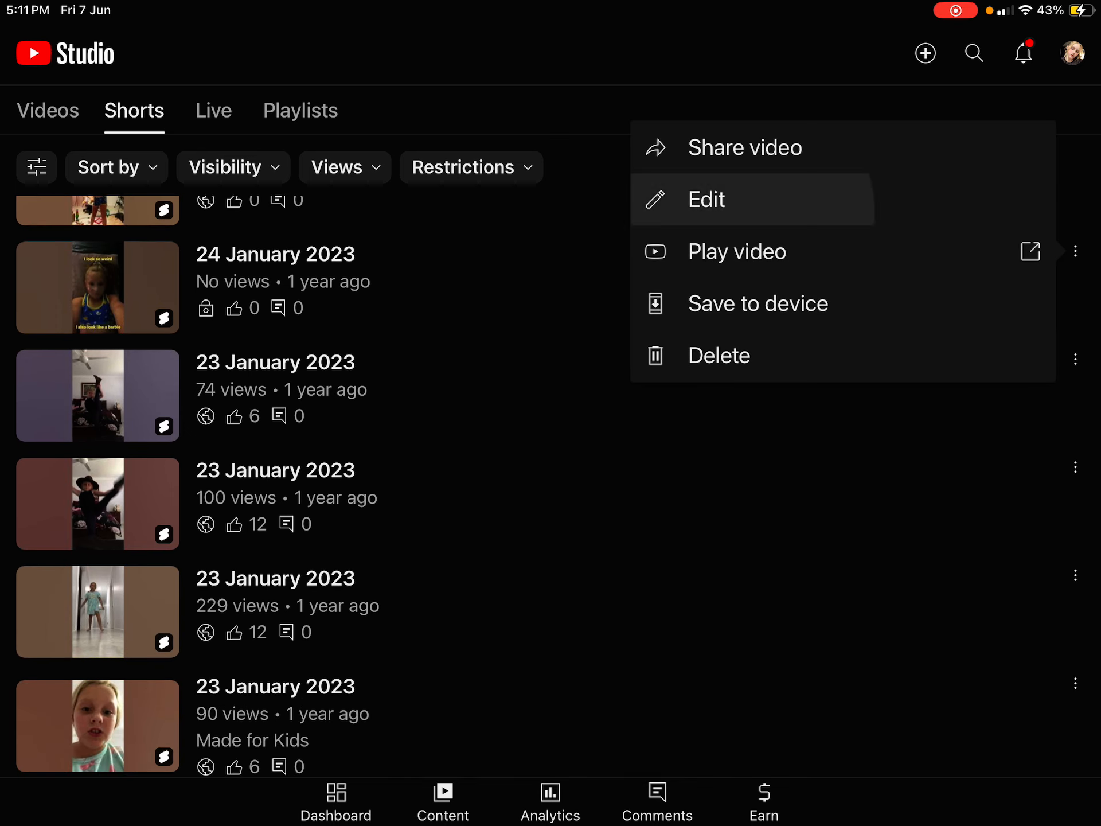
click(705, 199)
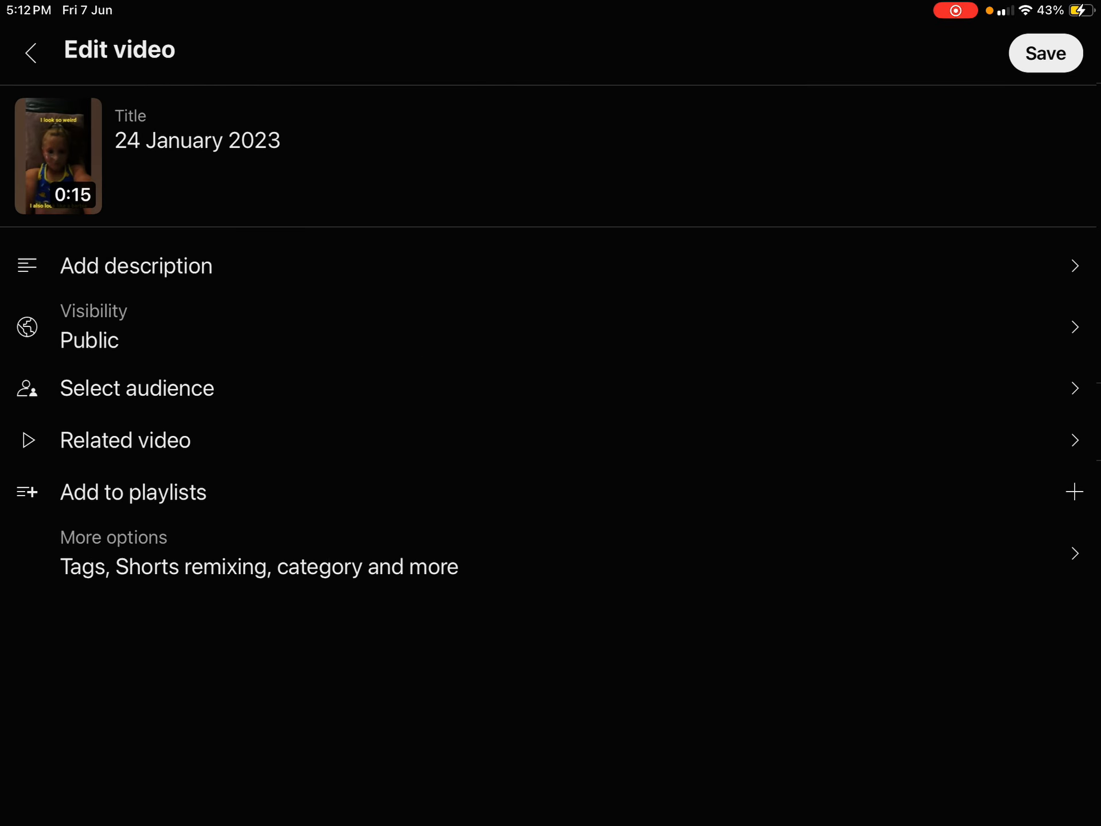
click(1046, 53)
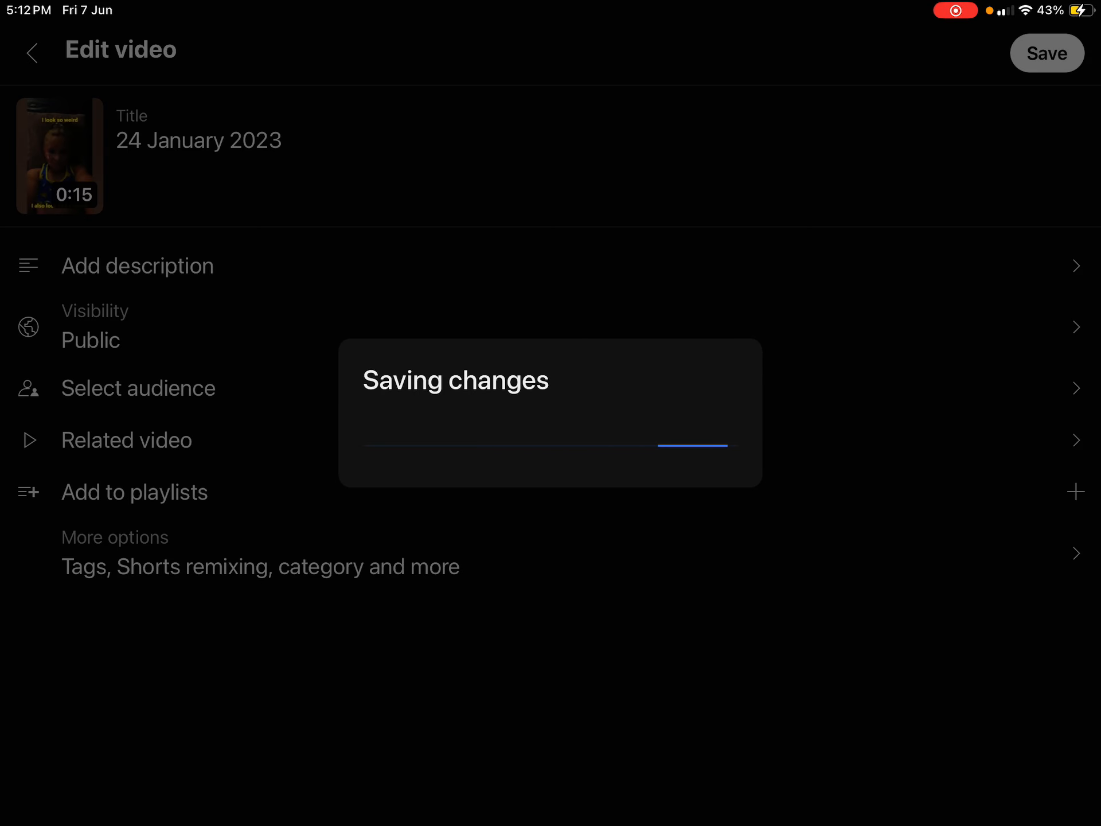
click(1046, 53)
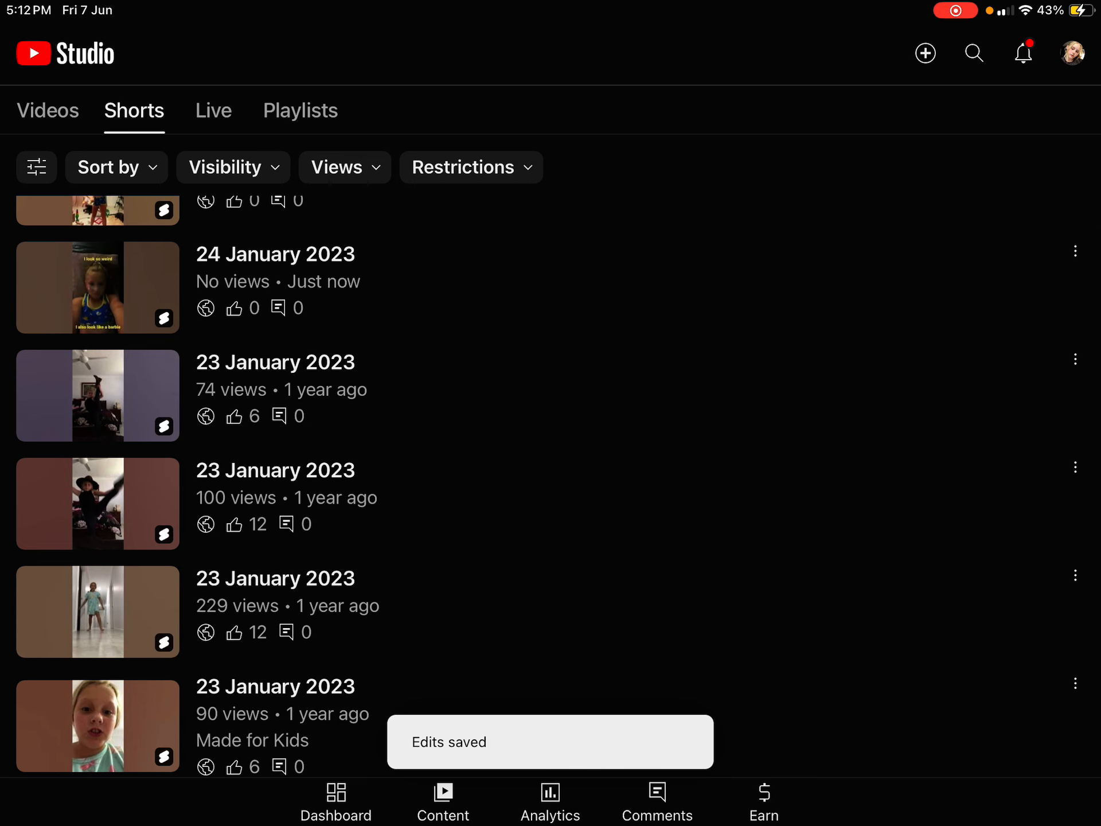
Make the first 22 January 2023 Short Public and save it.
scroll(down, 3)
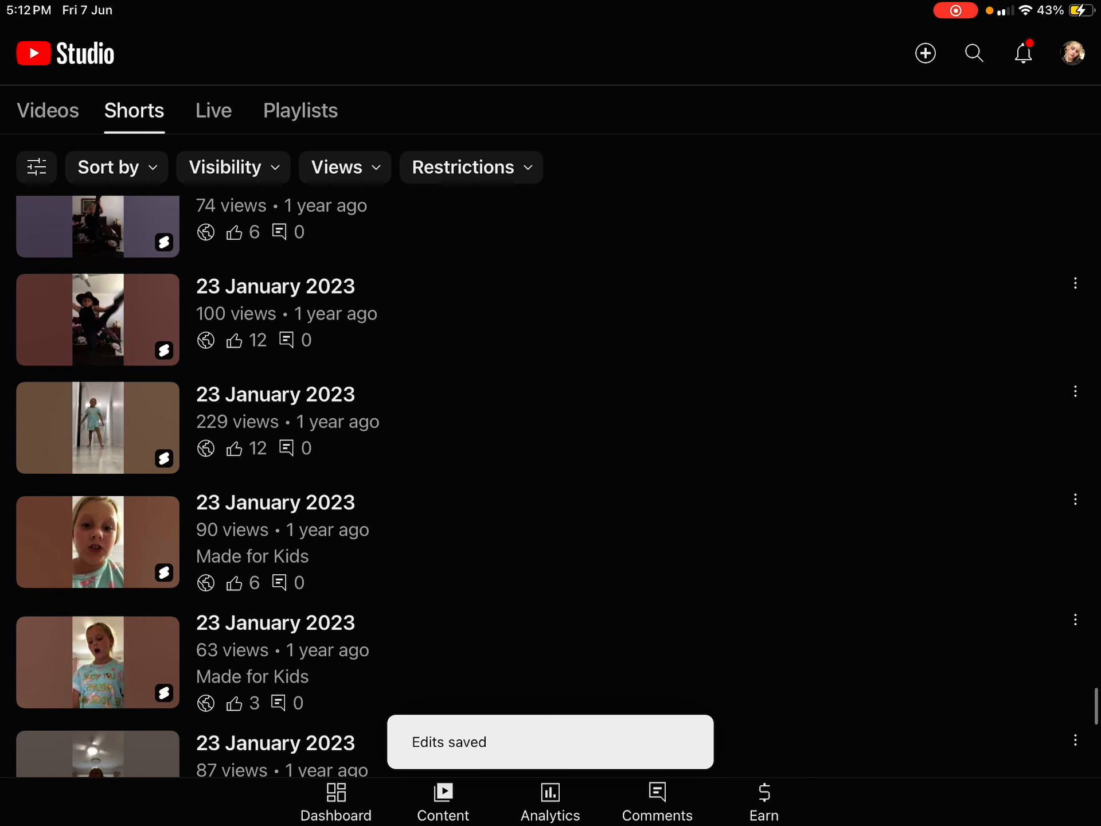
scroll(down, 3)
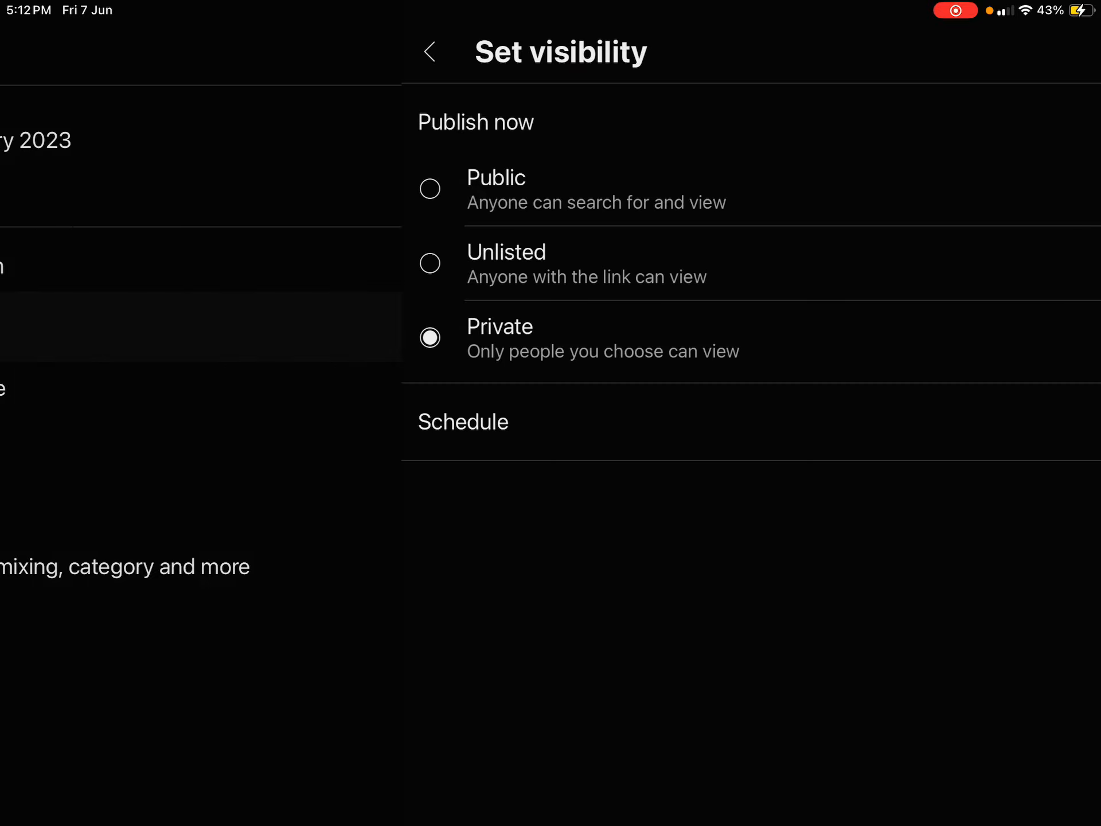
click(428, 51)
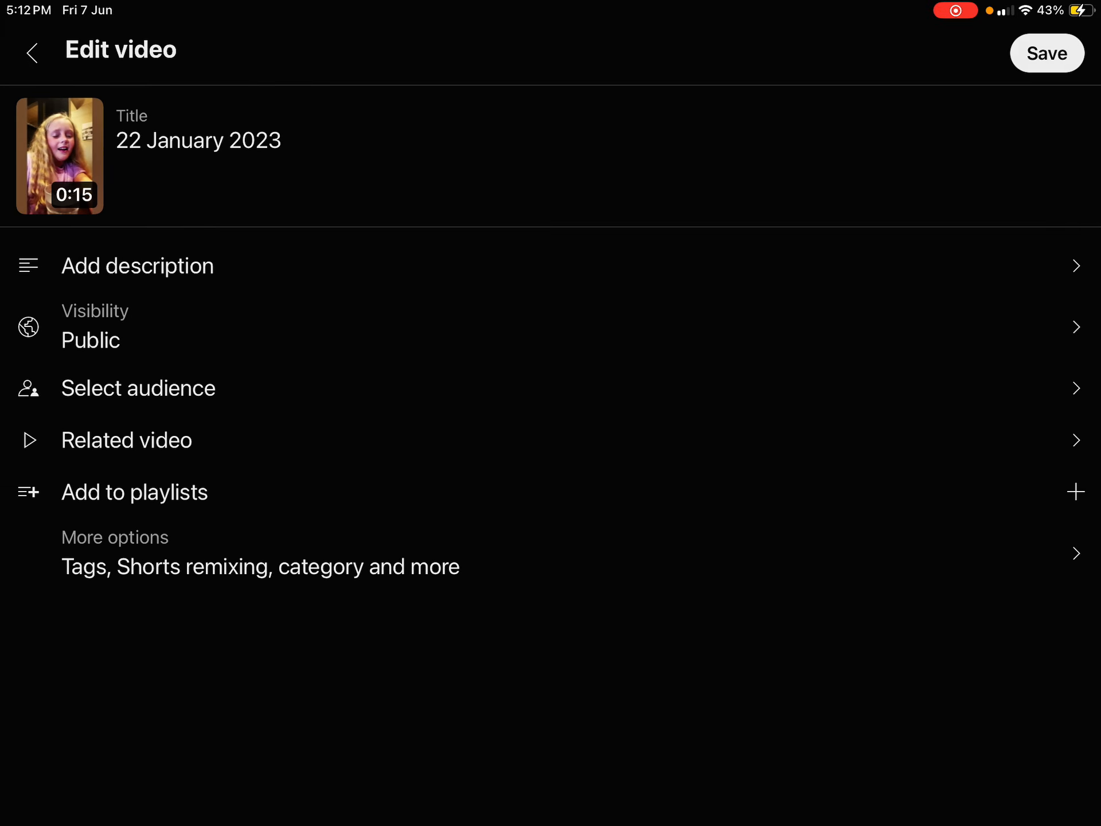
click(1045, 53)
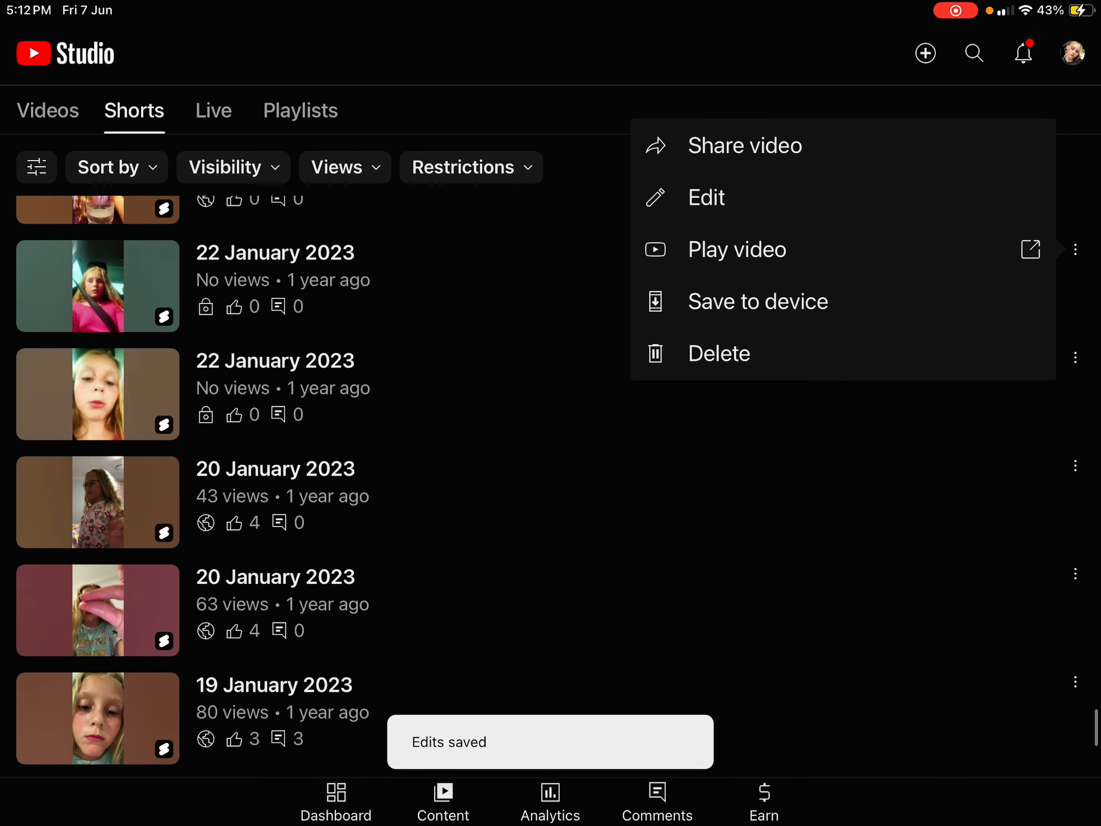
Edit the second private 22 January 2023 Short, choose Public, and save.
click(707, 197)
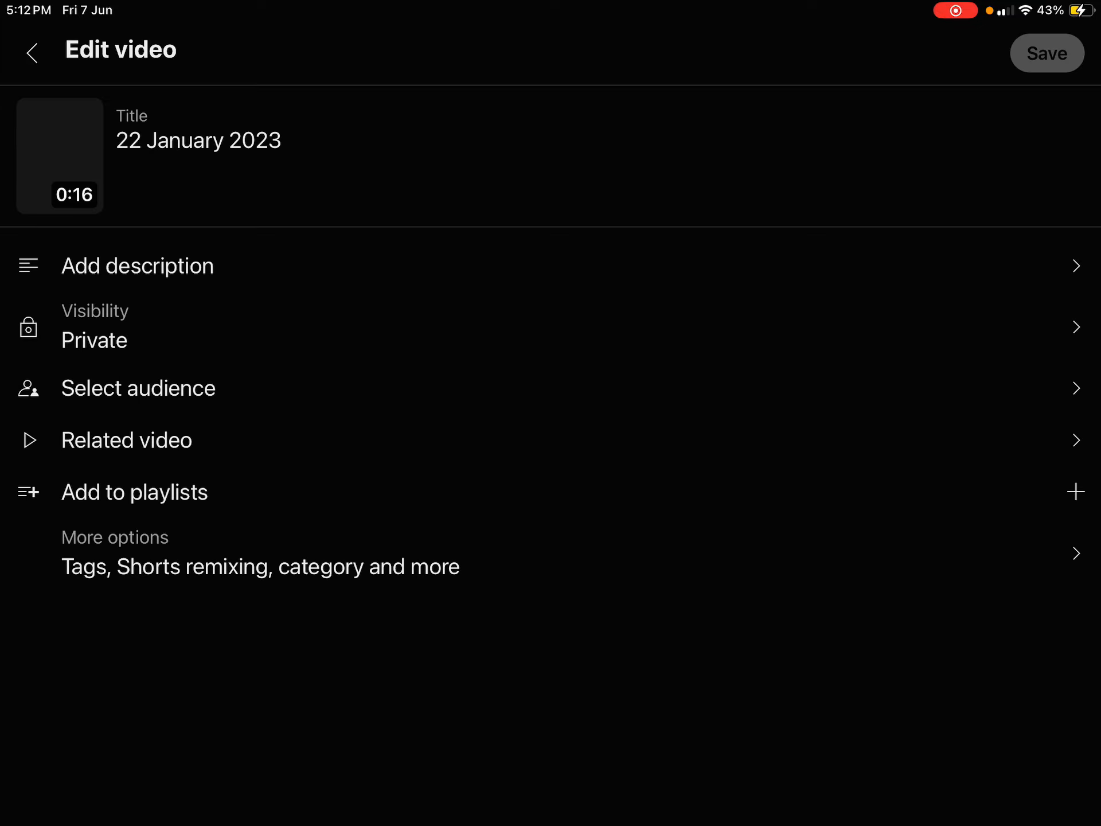
click(95, 325)
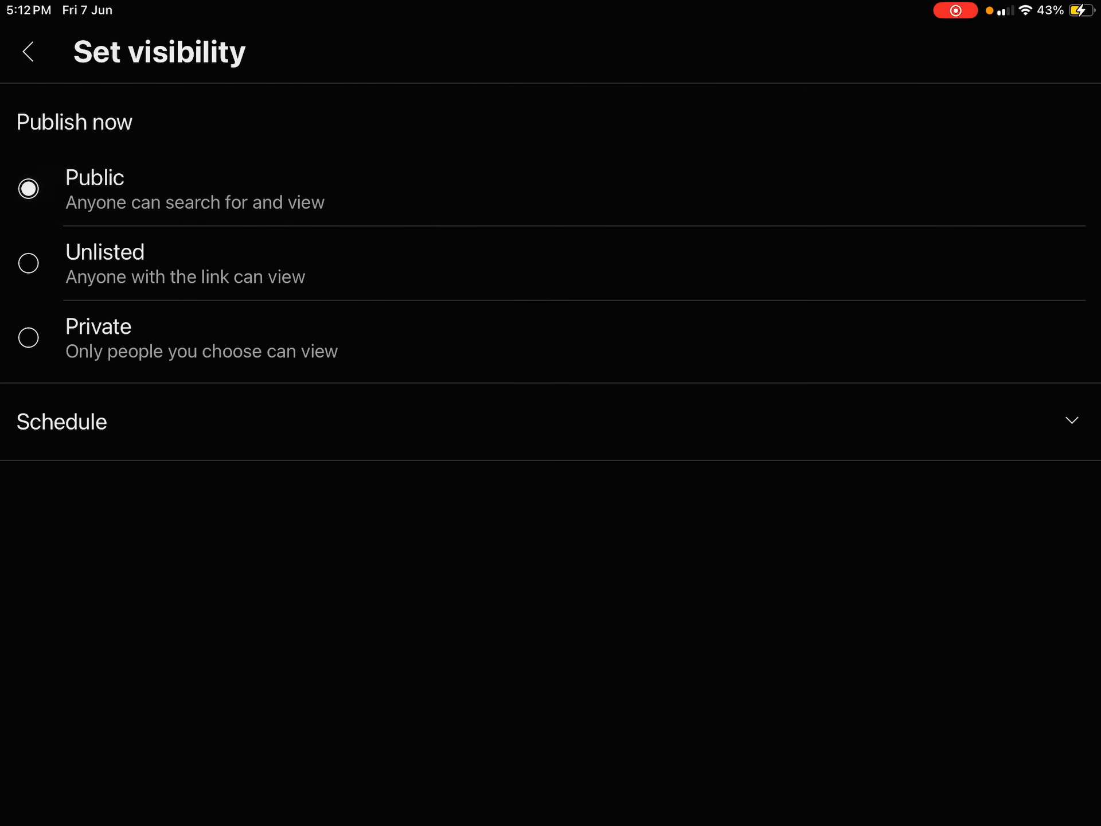
click(28, 52)
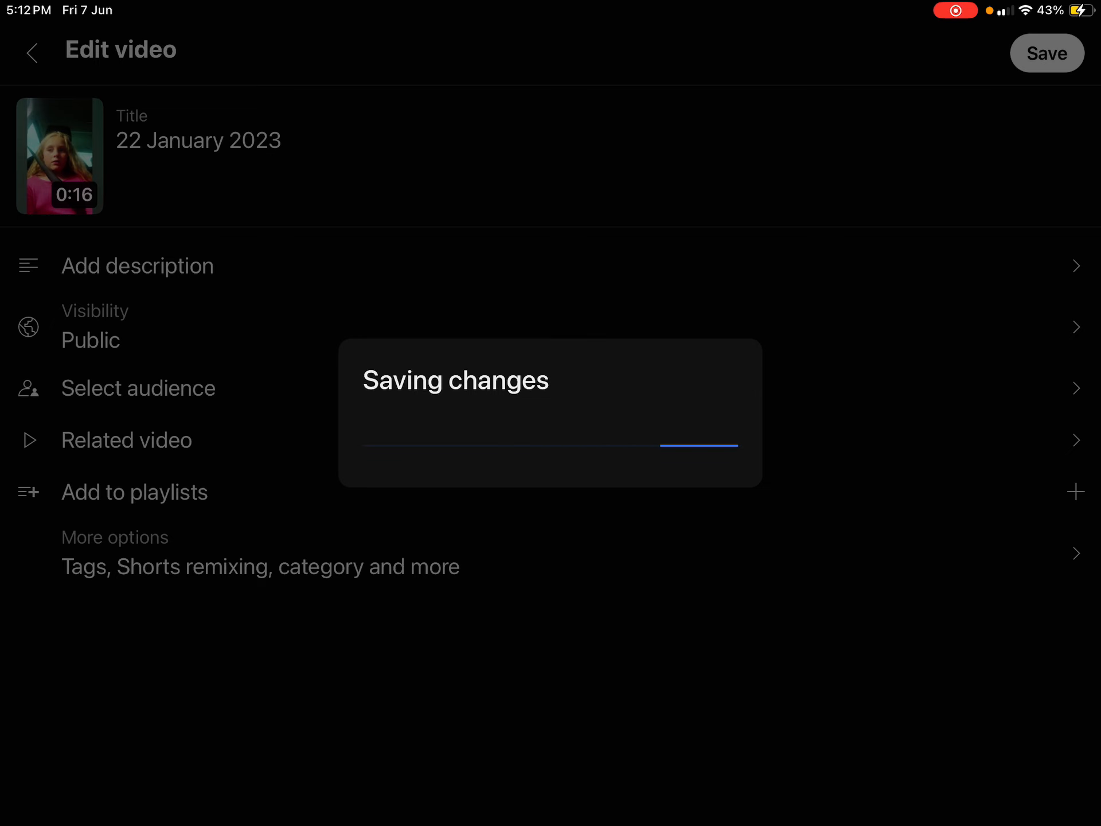
click(1046, 53)
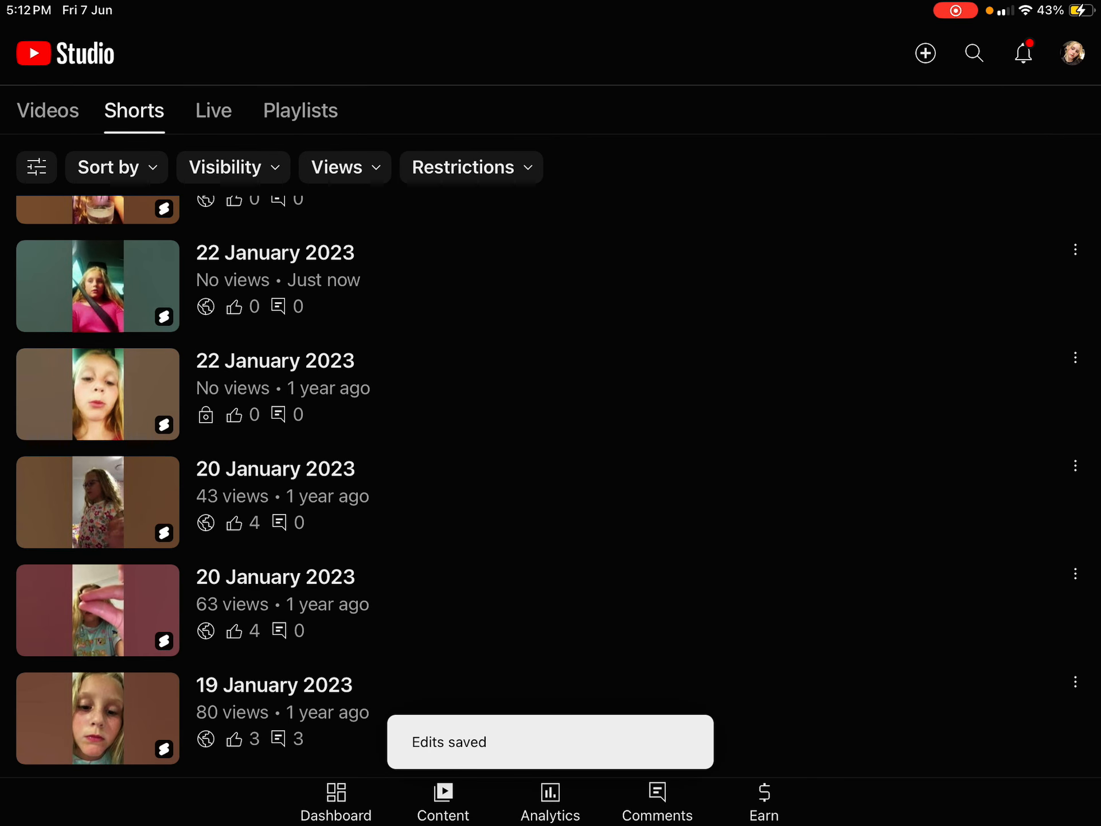